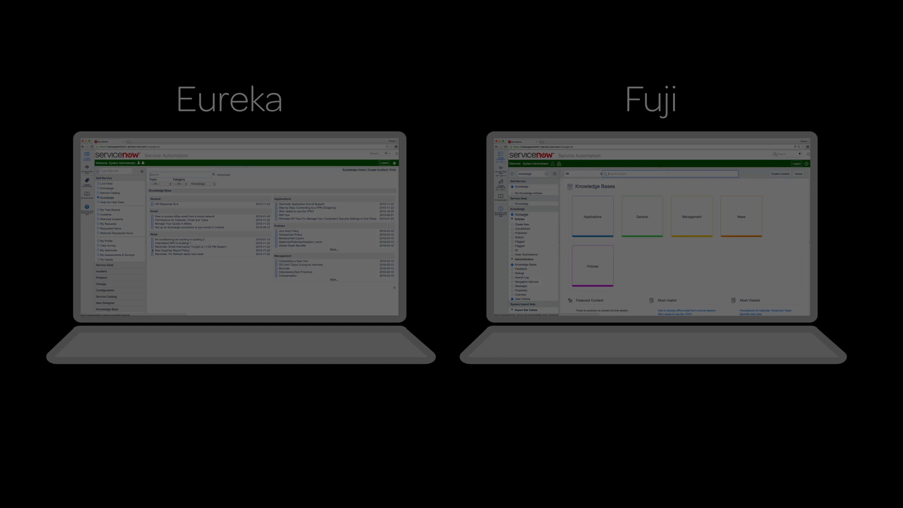
- From the Knowledge homepage, search the Policies knowledge base for 'leave' articles
click(81, 217)
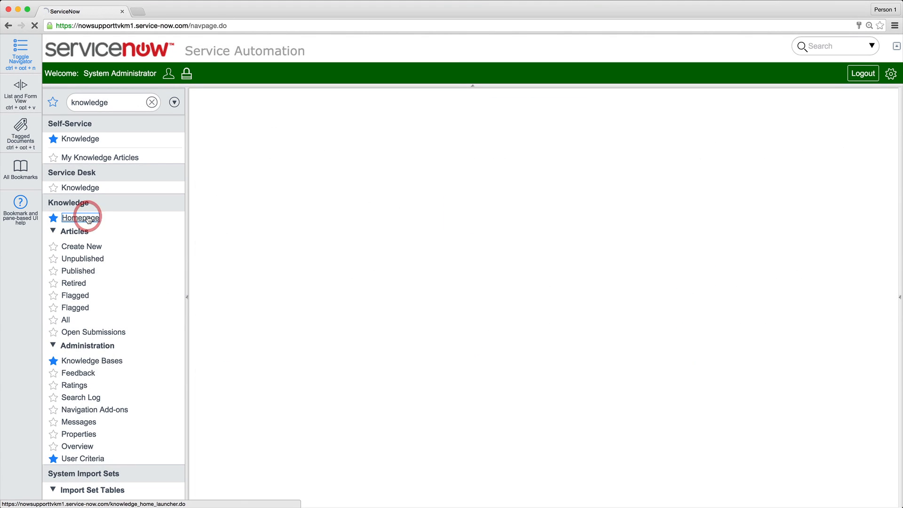
click(81, 218)
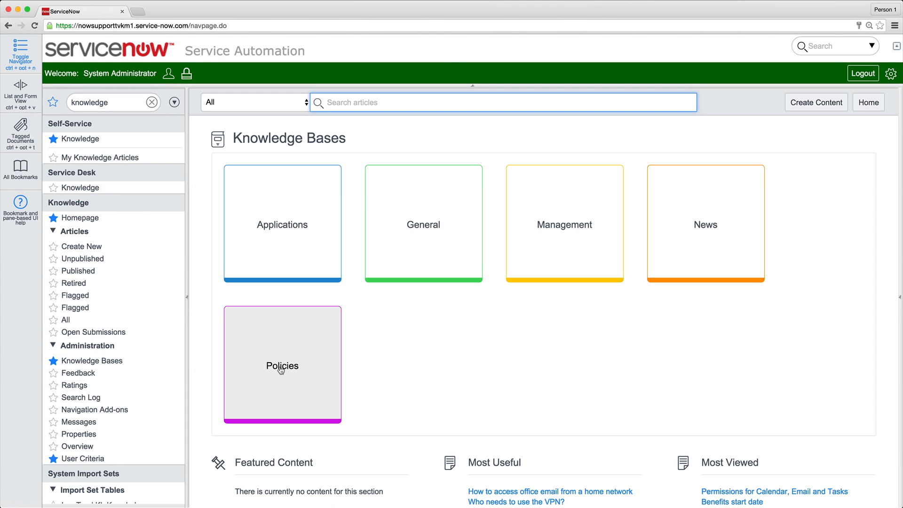
click(281, 364)
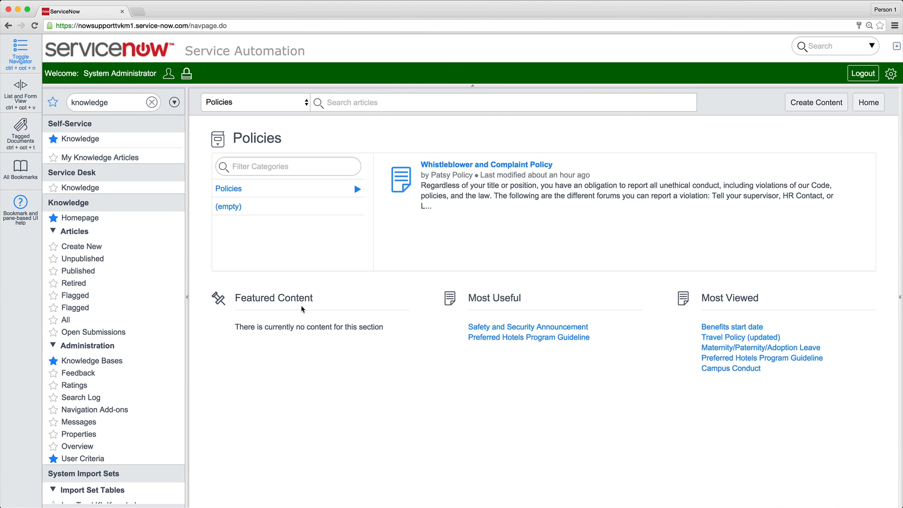
text(leave)
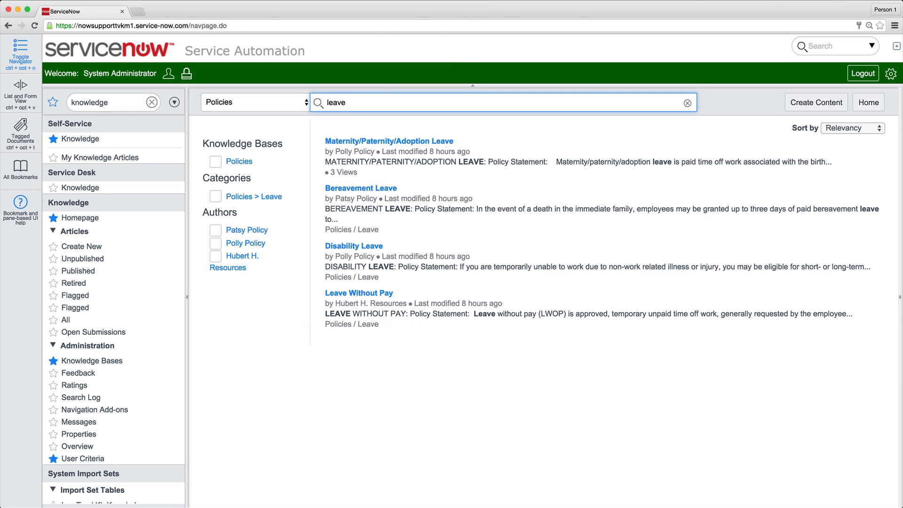
click(388, 140)
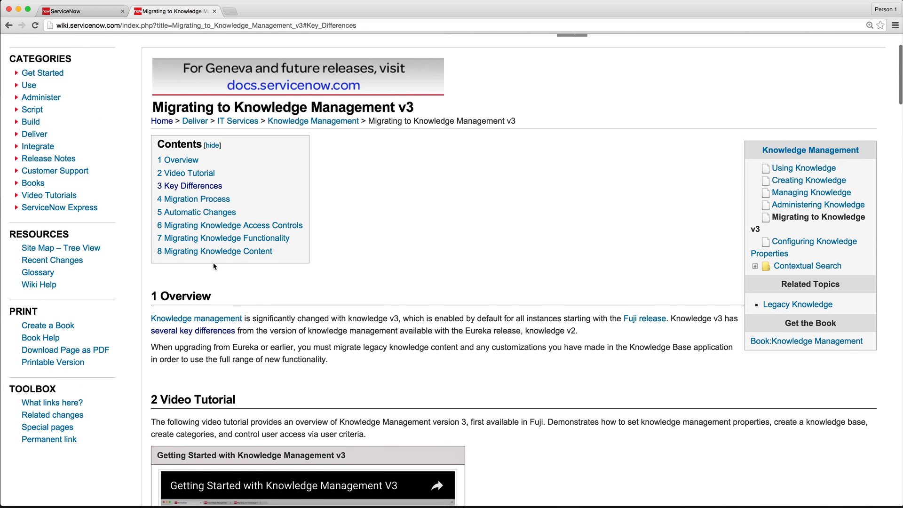
- Read the wiki's access controls section and the 7.1 Replace Modules tables
click(196, 212)
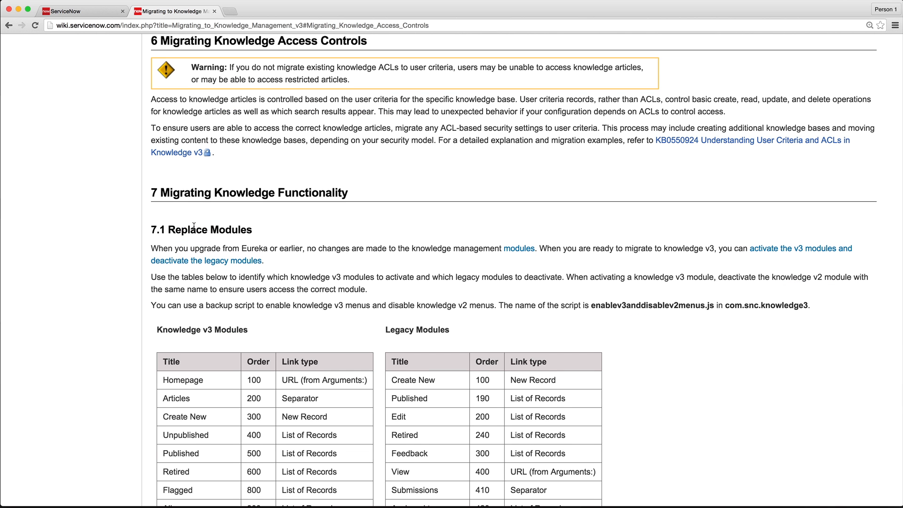
scroll(down, 3)
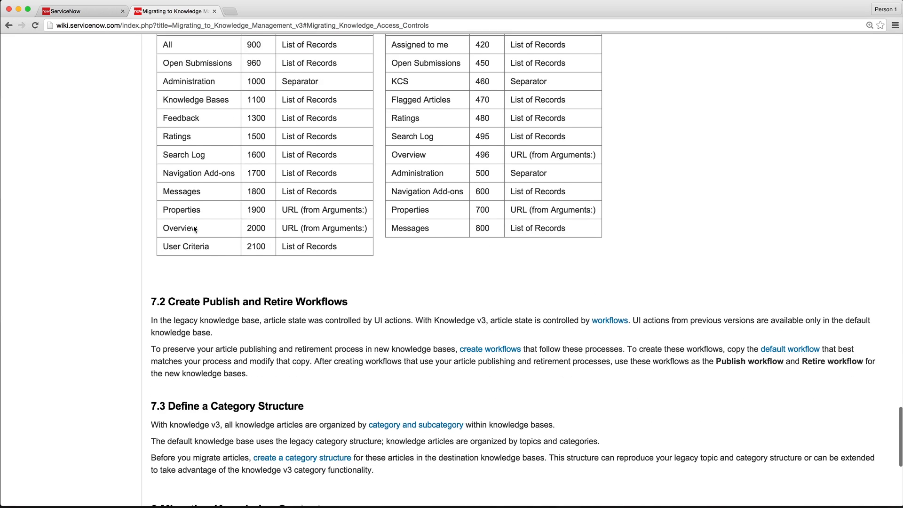
scroll(down, 3)
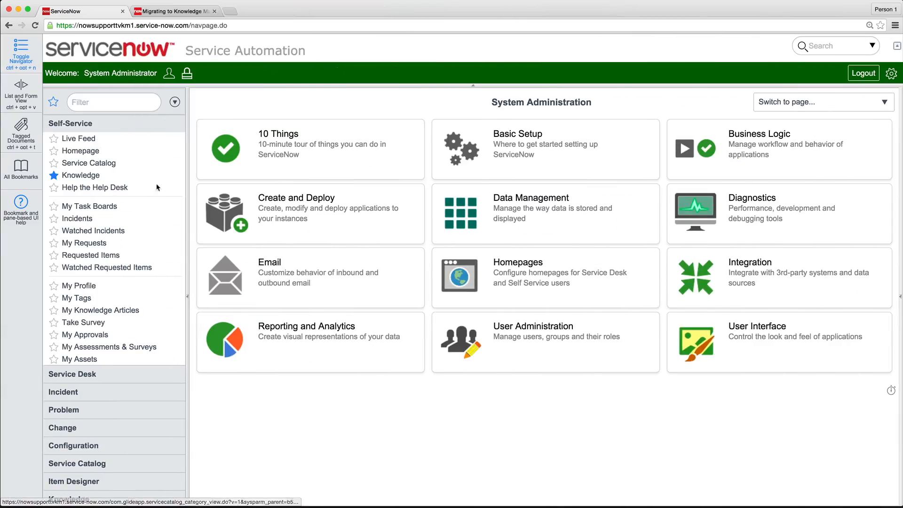
- Filter the application navigator to 'knowledge' to list the legacy knowledge modules
text(k)
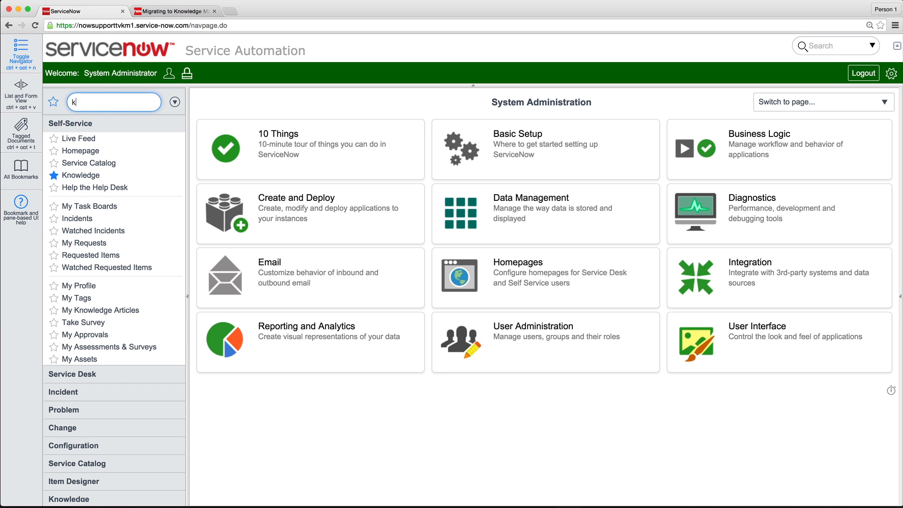
text(nowledge)
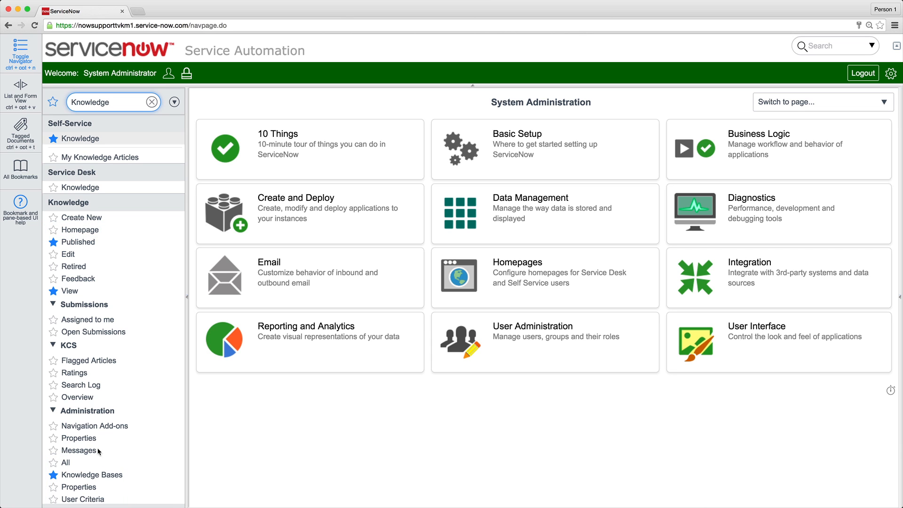
- Add the Release version column to the Knowledge Bases list via Configure > List and save
click(91, 474)
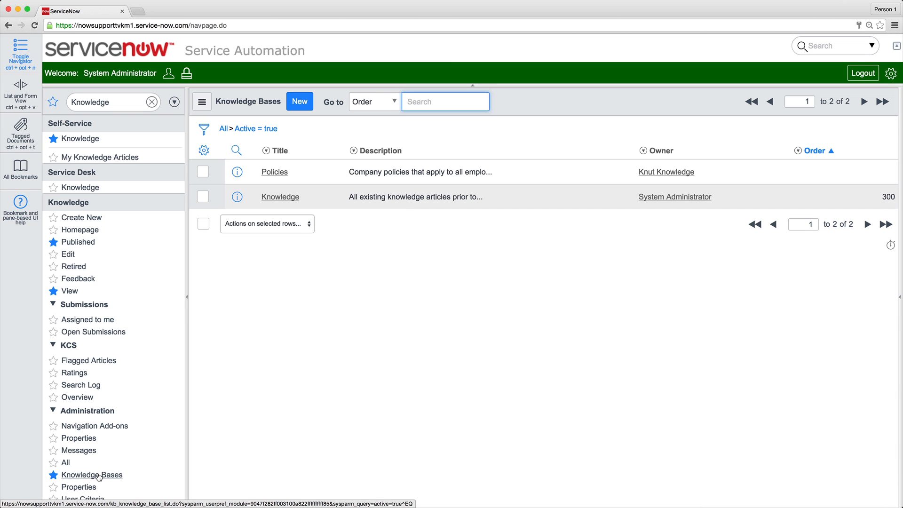
mouse_move(240, 238)
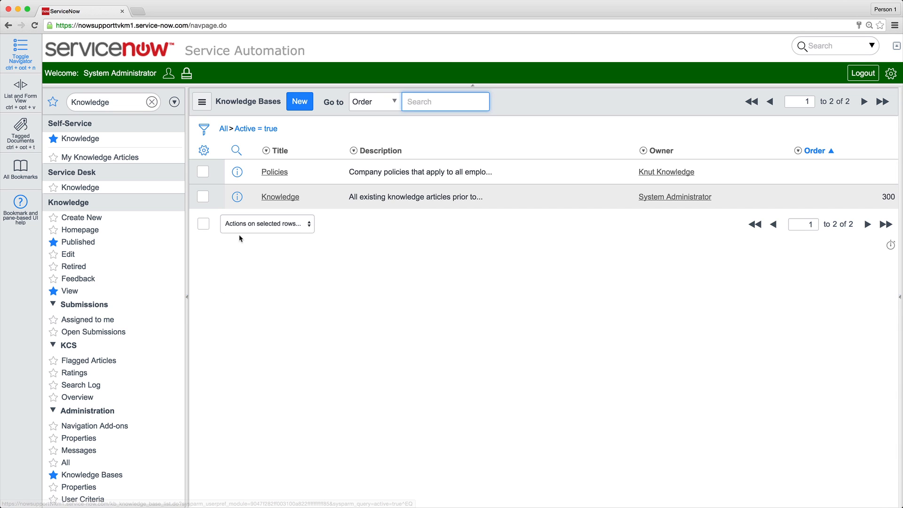
click(267, 150)
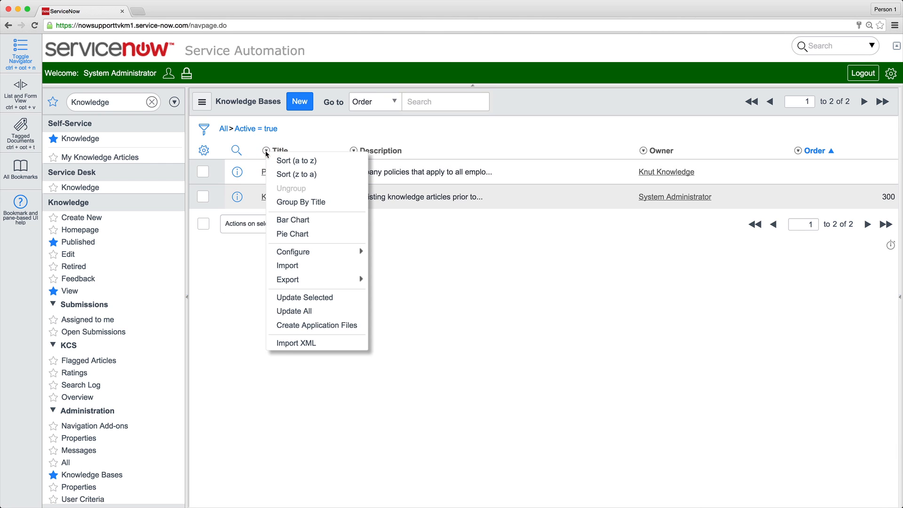
click(292, 252)
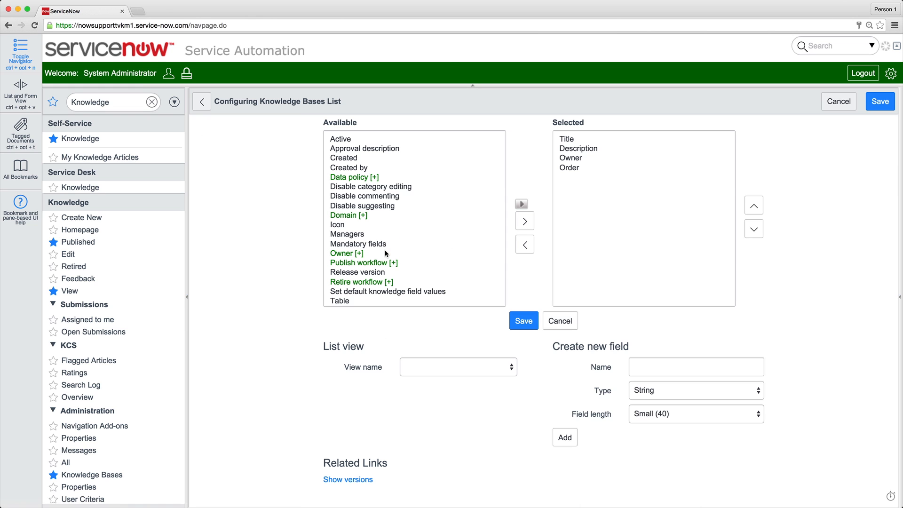
click(358, 271)
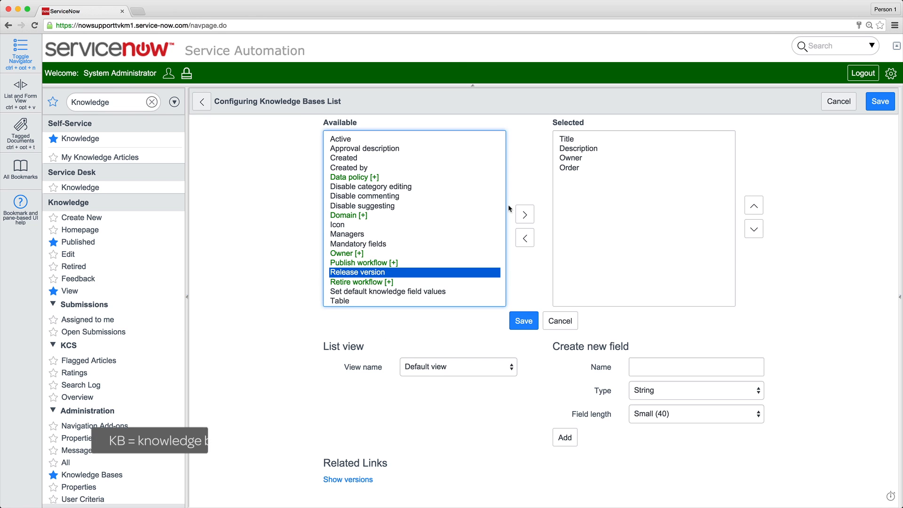
click(524, 214)
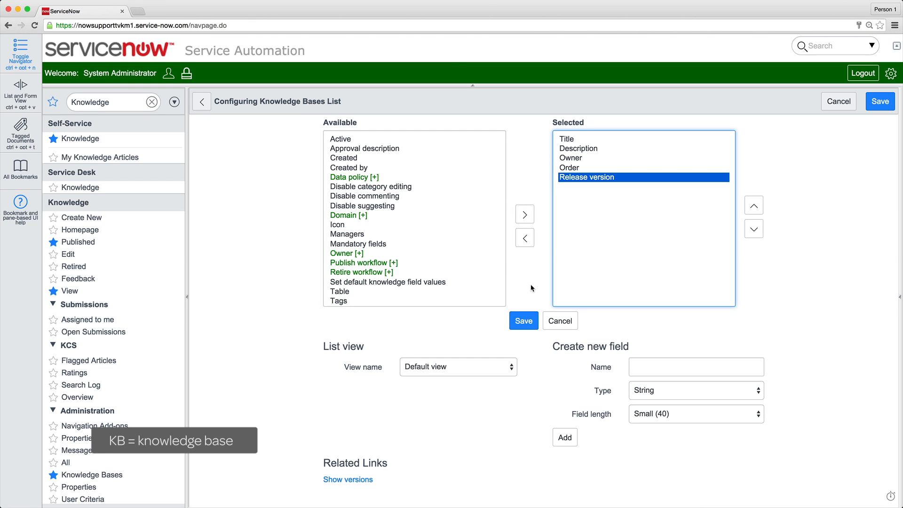
click(522, 320)
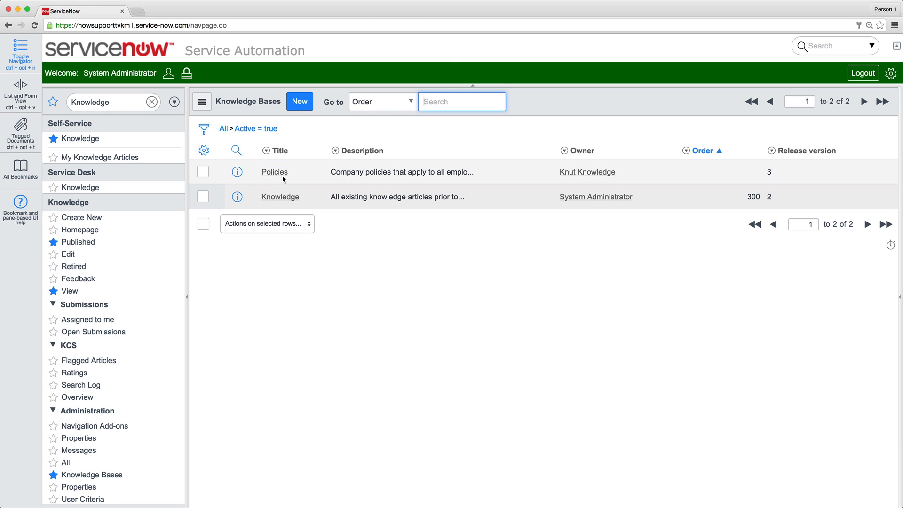
- Open the legacy Knowledge base record and its article KB0010004 on maternity/paternity/adoption leave
click(274, 171)
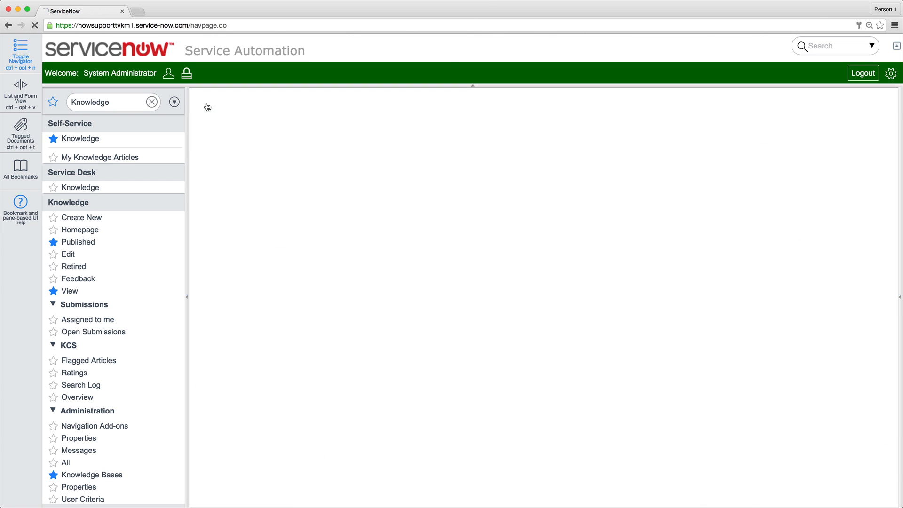
click(93, 474)
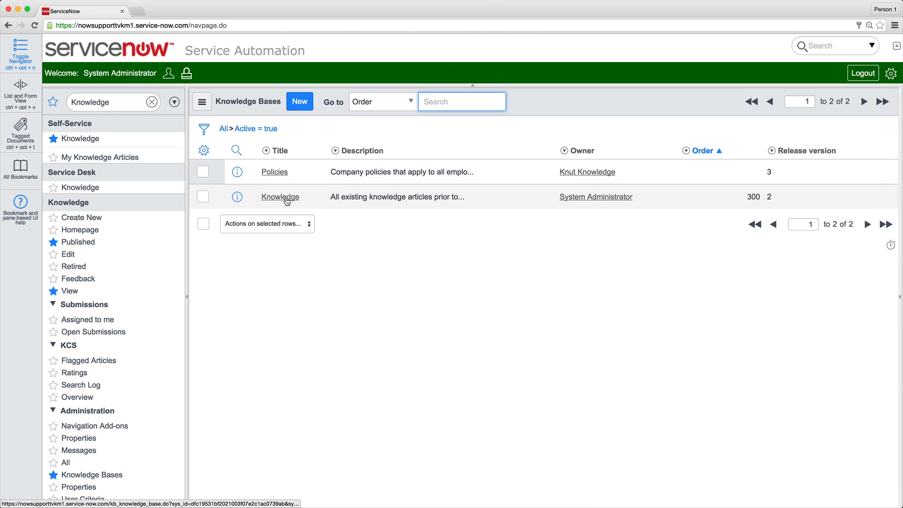
click(281, 197)
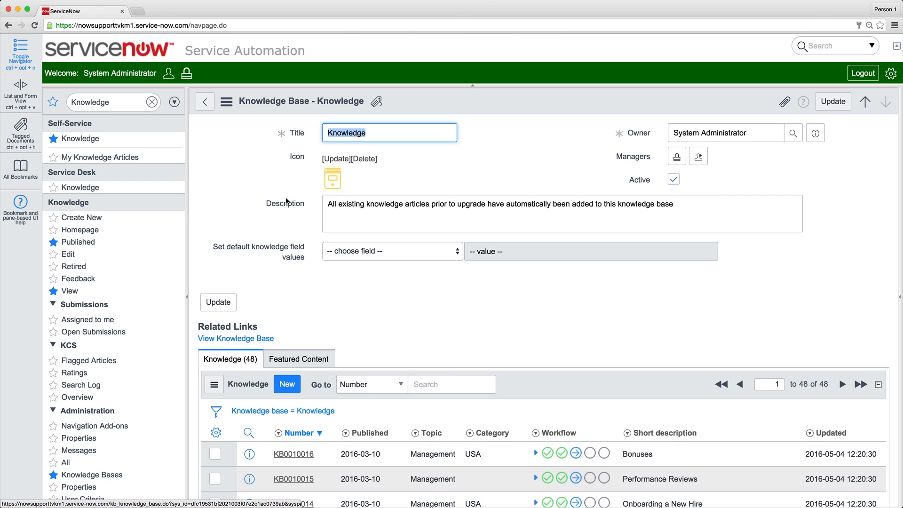
scroll(down, 3)
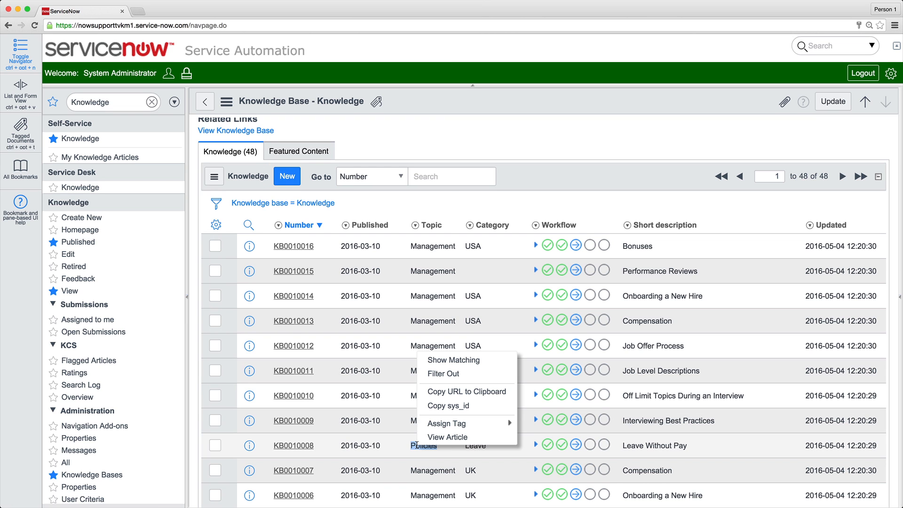
click(457, 363)
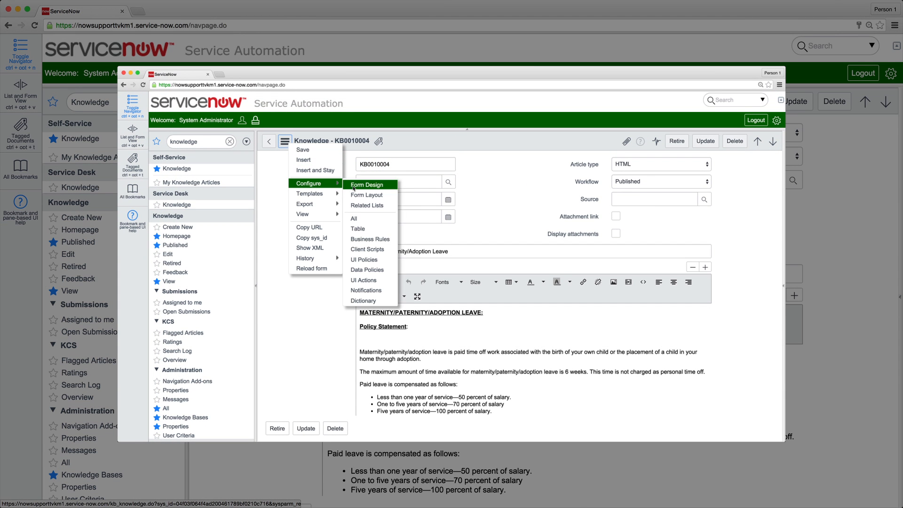
- Move the Knowledge base field directly under Number in the article form layout and save
click(366, 185)
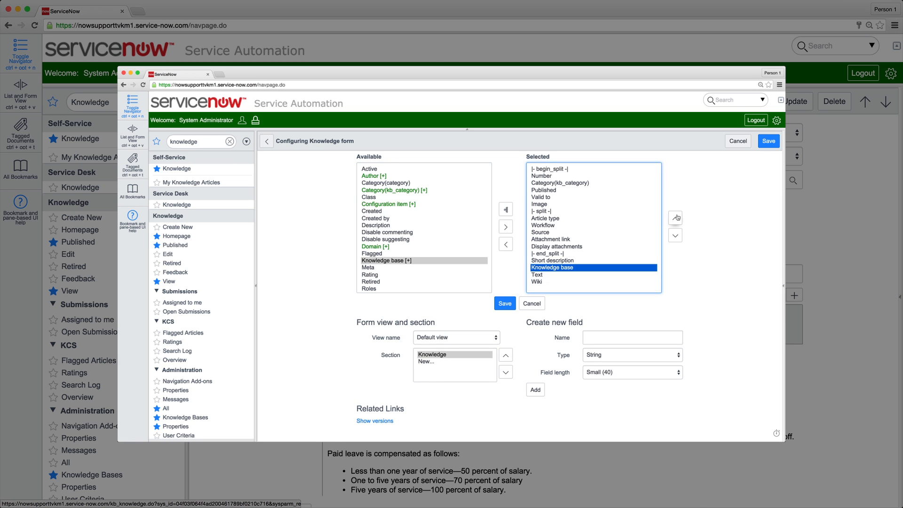
click(675, 218)
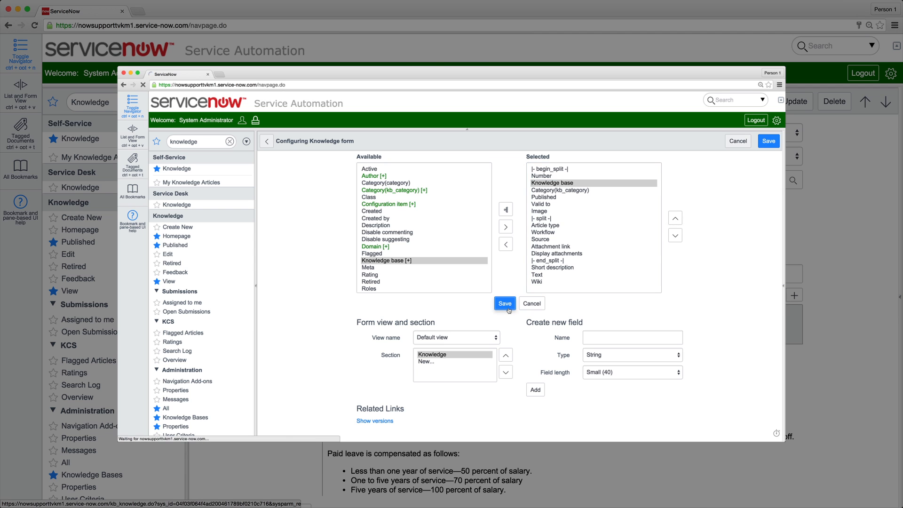
click(504, 304)
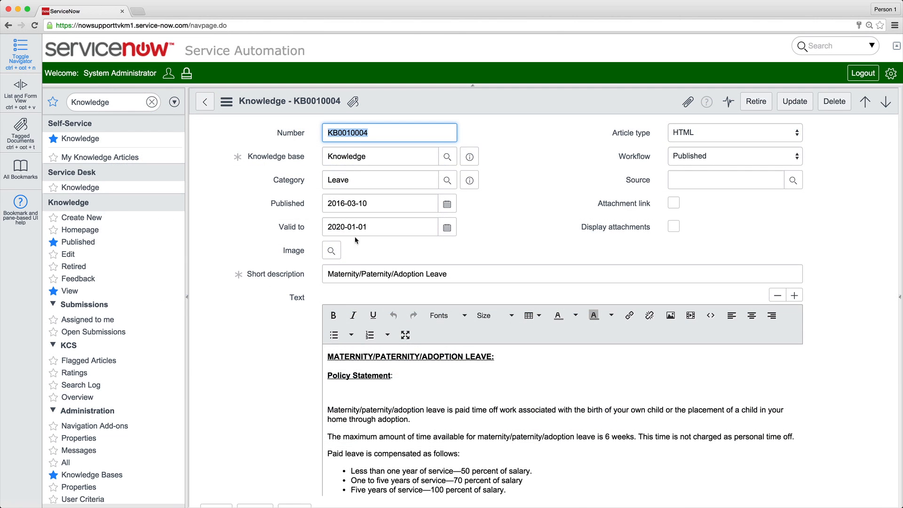
- Show the legacy knowledge homepage listing articles grouped by topic via Knowledge > View
click(448, 180)
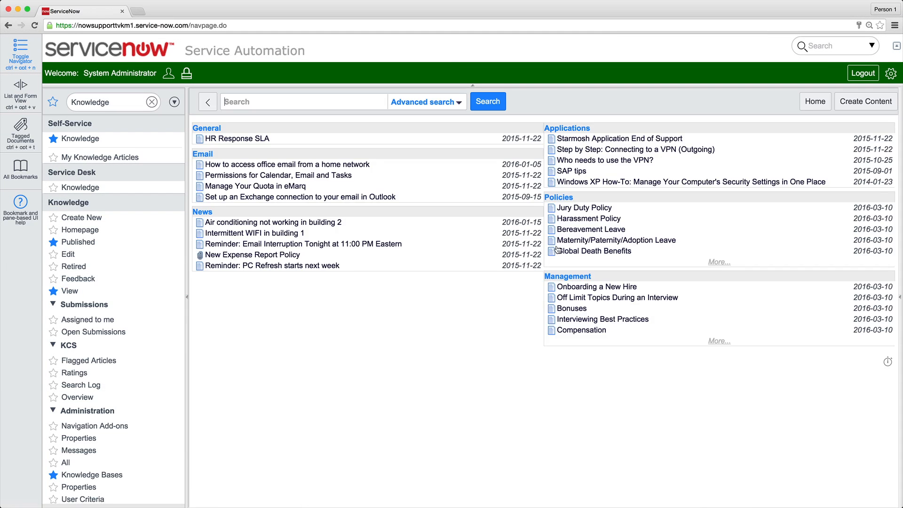
- Submit feedback 'Does this apply to placement of a foster child' on the Maternity/Paternity/Adoption Leave article
click(615, 240)
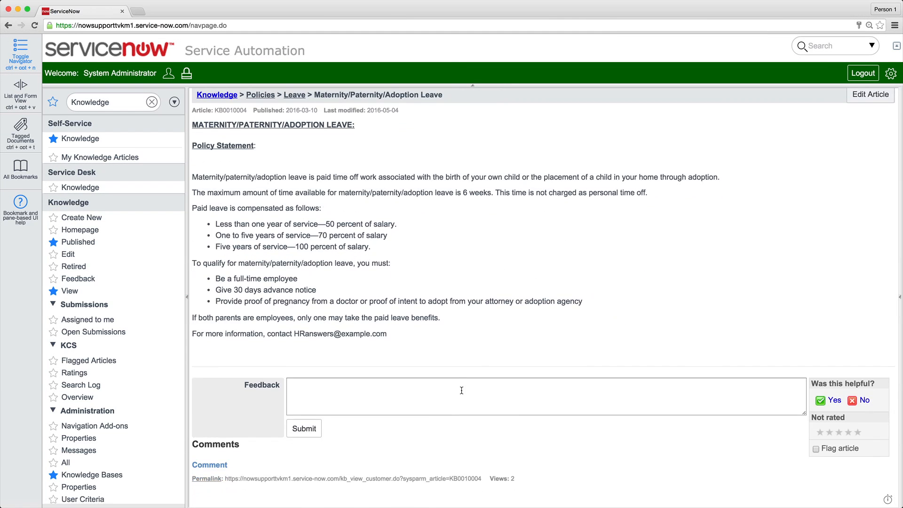
text(Does this apply to placement of a foster child)
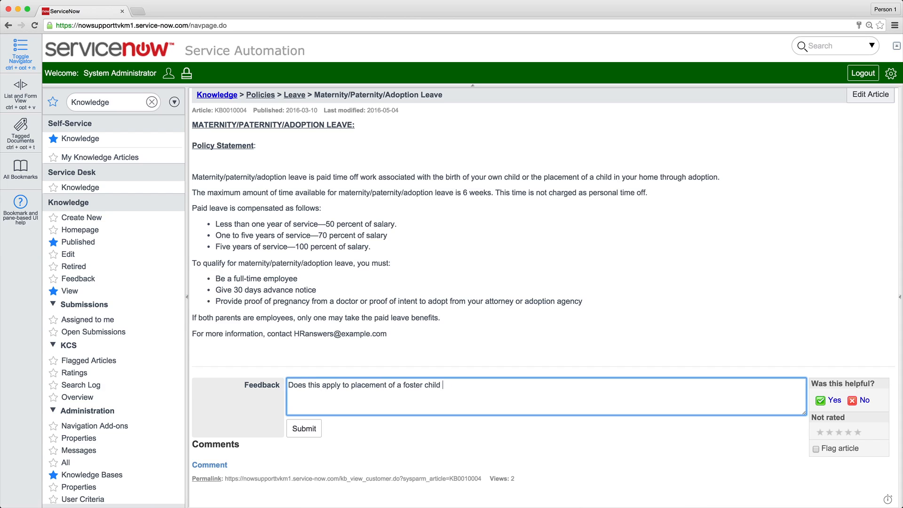
click(304, 428)
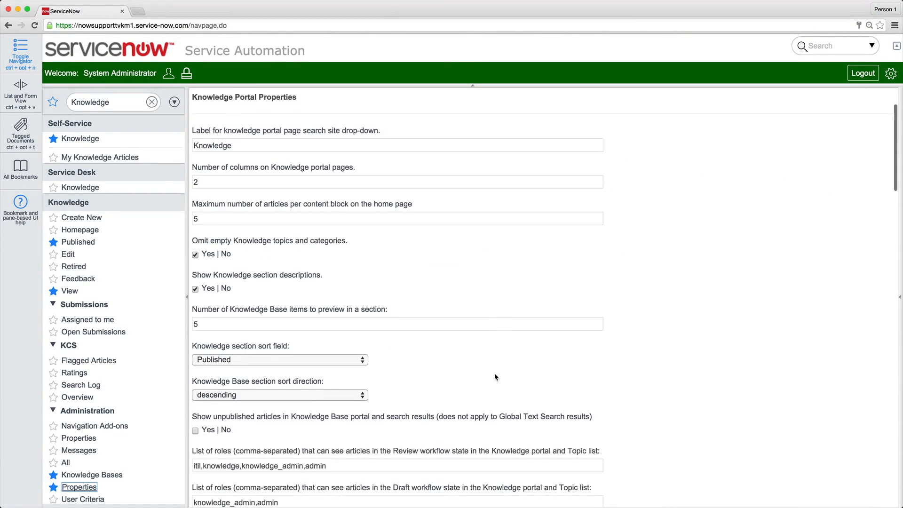
- Review the Knowledge Properties down to the search settings, then return to the legacy homepage
scroll(down, 3)
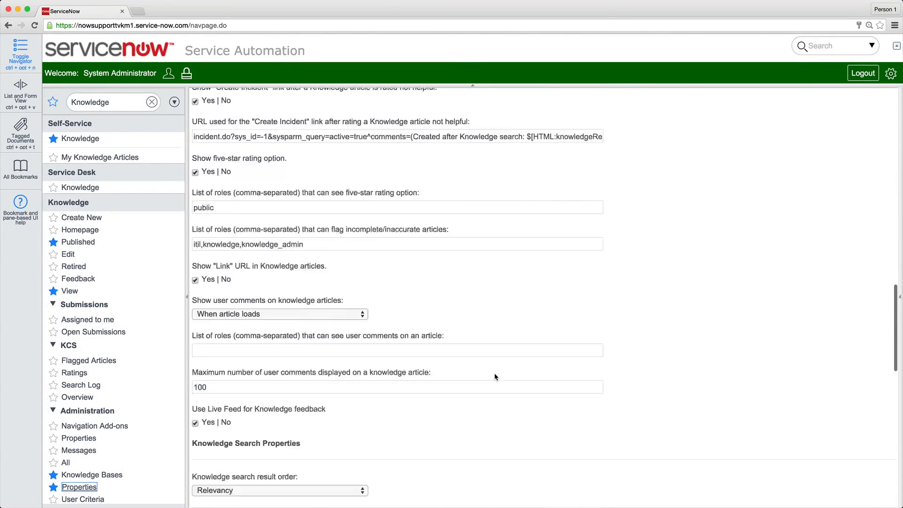
scroll(down, 3)
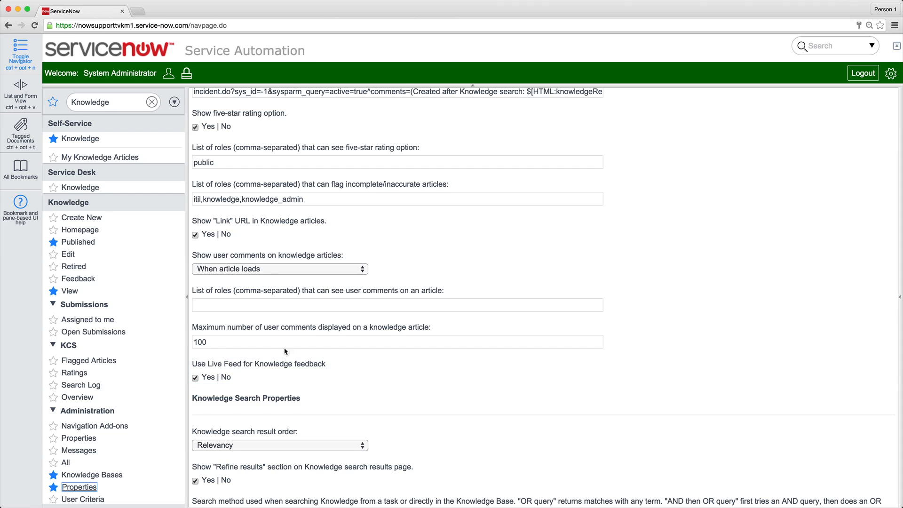
click(69, 291)
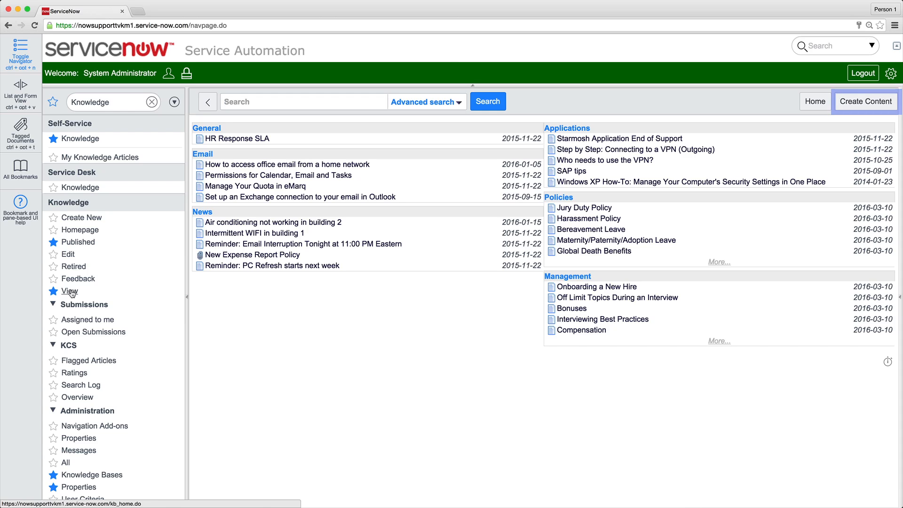
- View the leave article and the v3 Knowledge Bases homepage, then show the System Administration overview
click(615, 240)
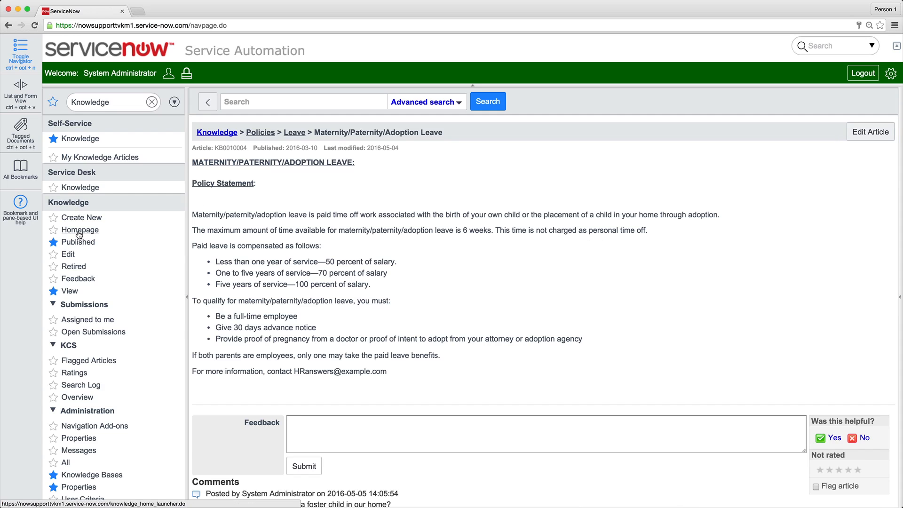
click(81, 230)
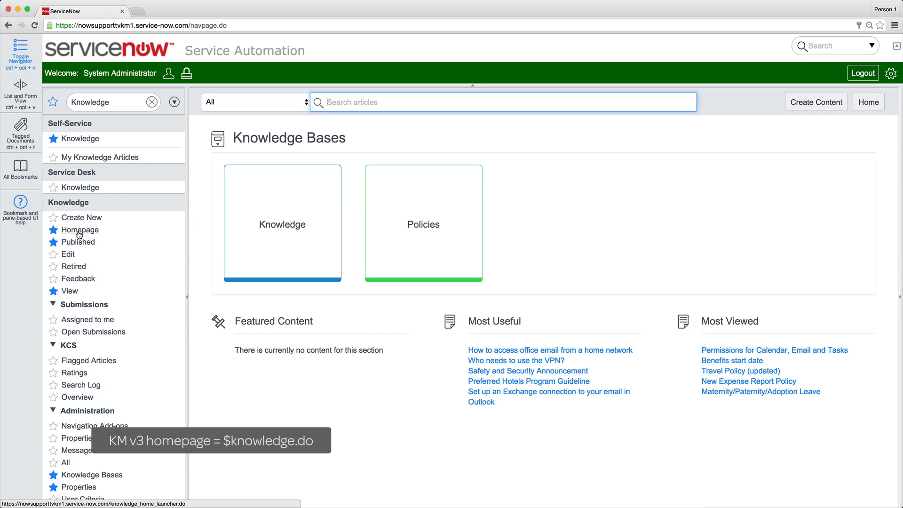
click(281, 223)
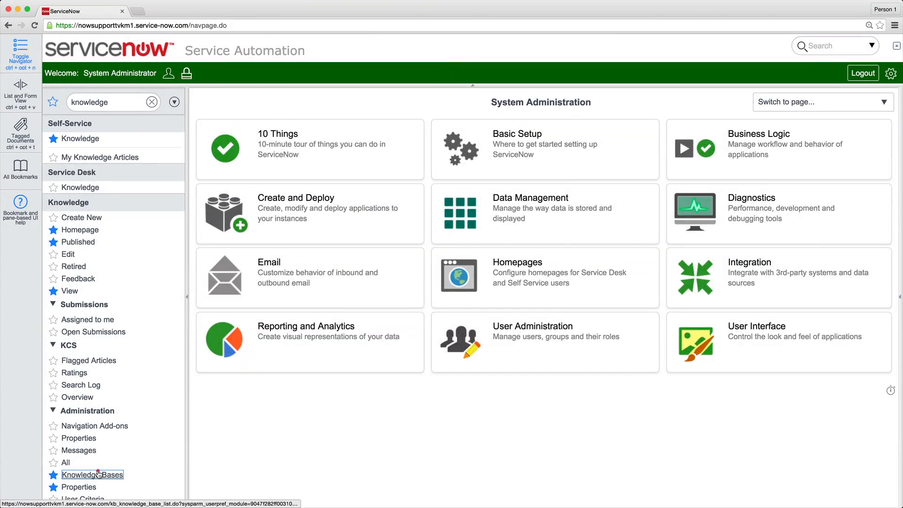
- Review the Knowledge Bases list and the Policies and legacy Knowledge base records
click(92, 474)
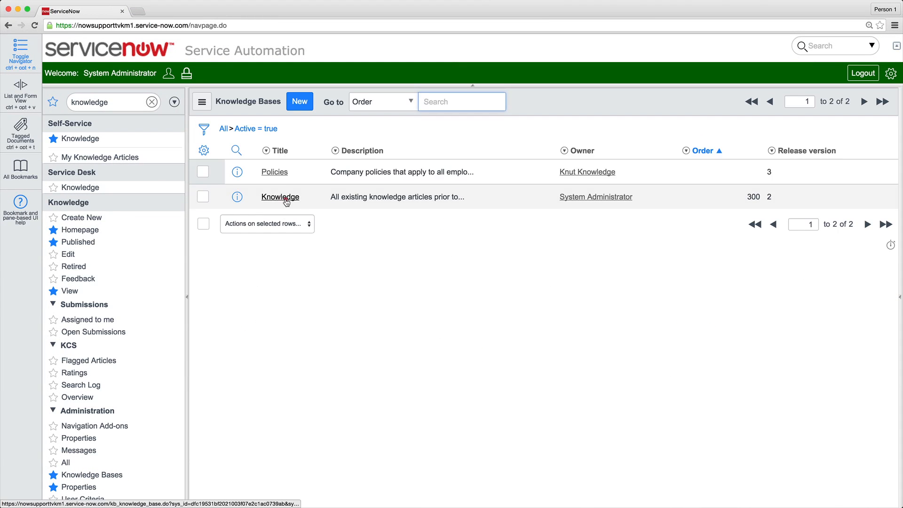
click(281, 197)
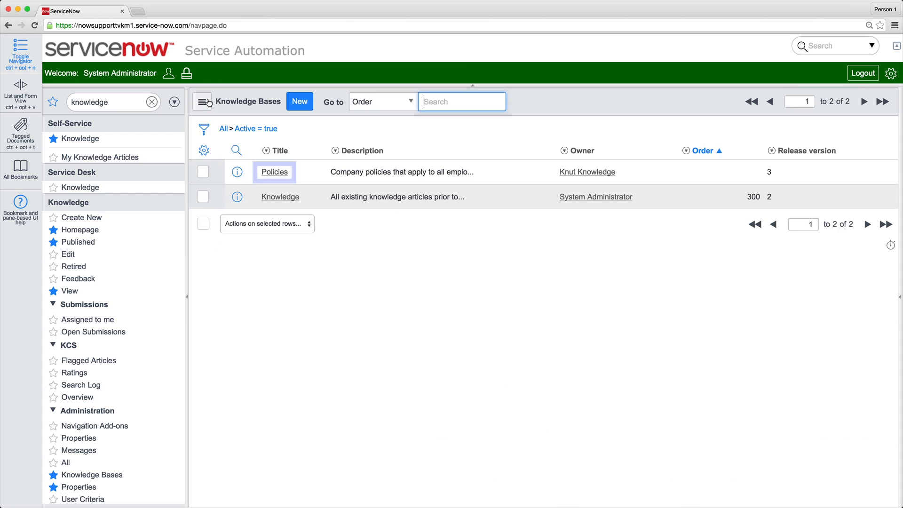
click(274, 171)
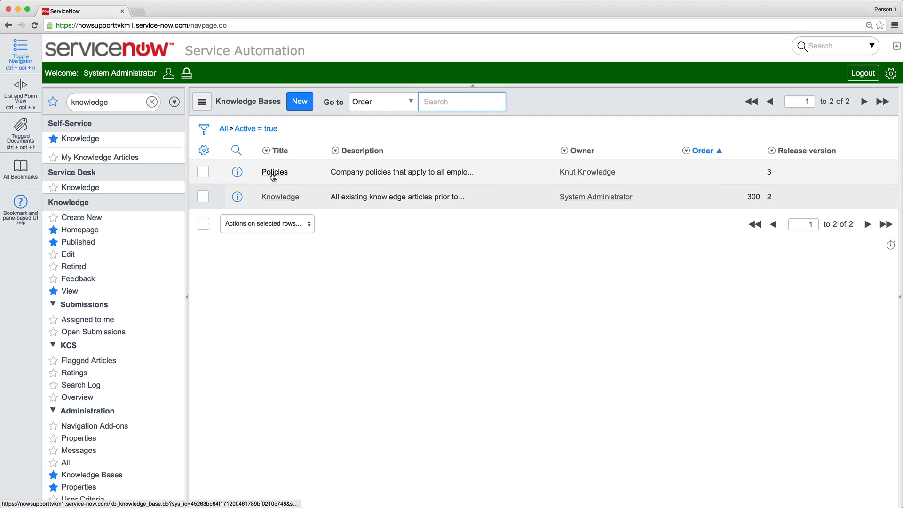
click(273, 171)
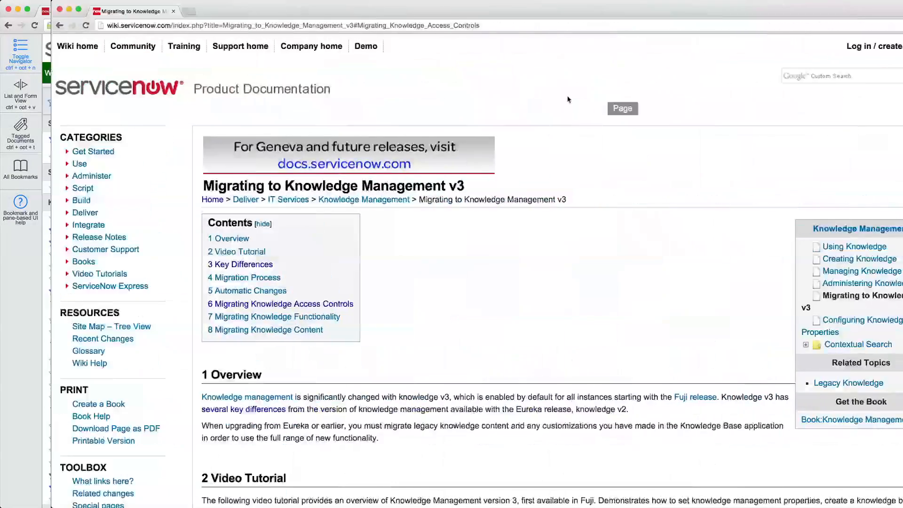
click(274, 316)
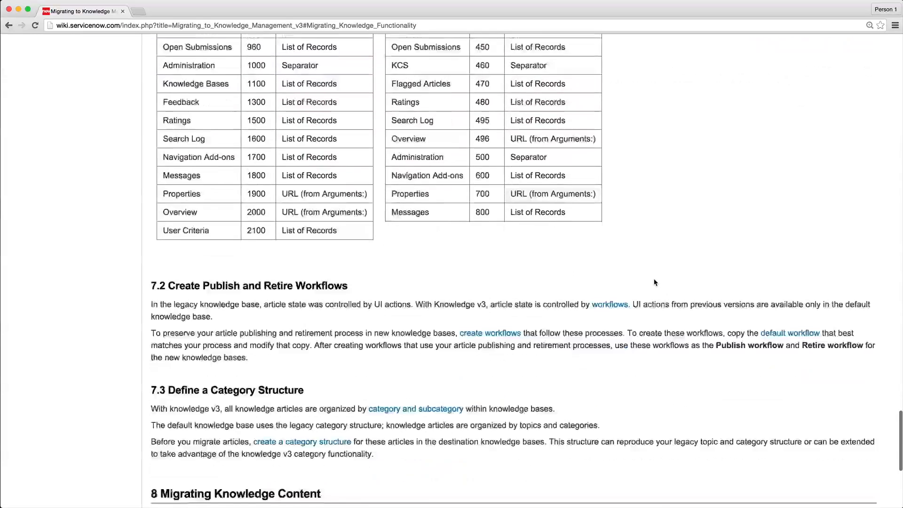
scroll(down, 3)
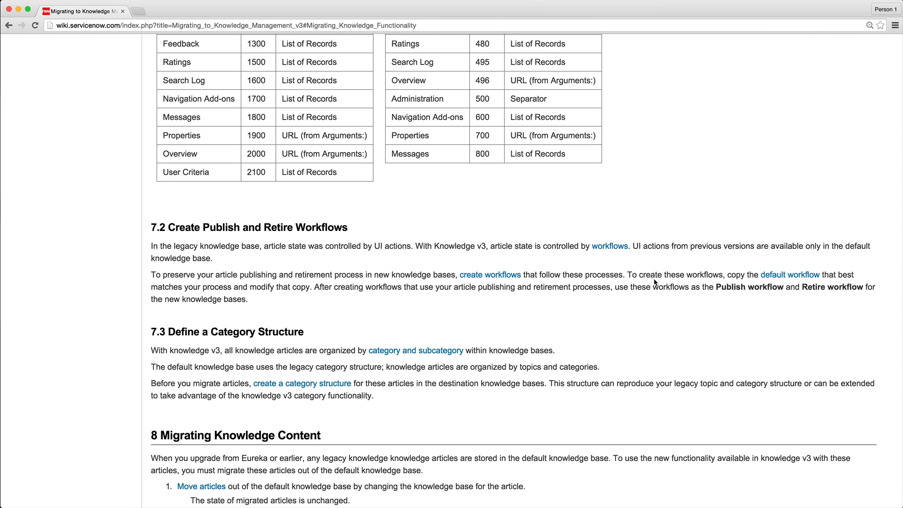
mouse_move(789, 274)
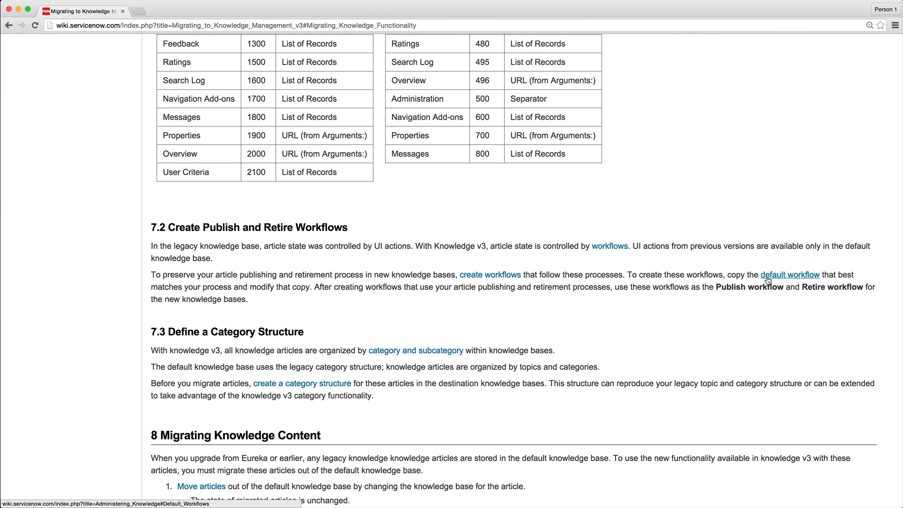
click(789, 275)
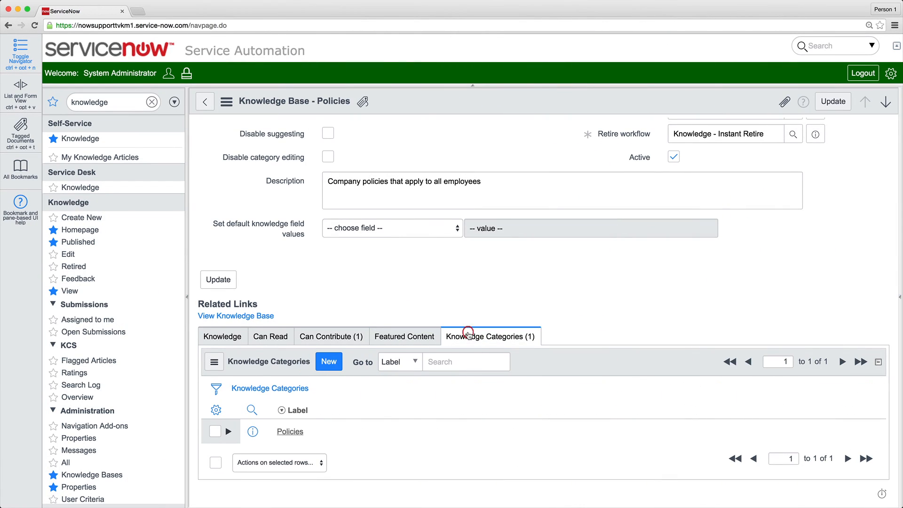
click(290, 432)
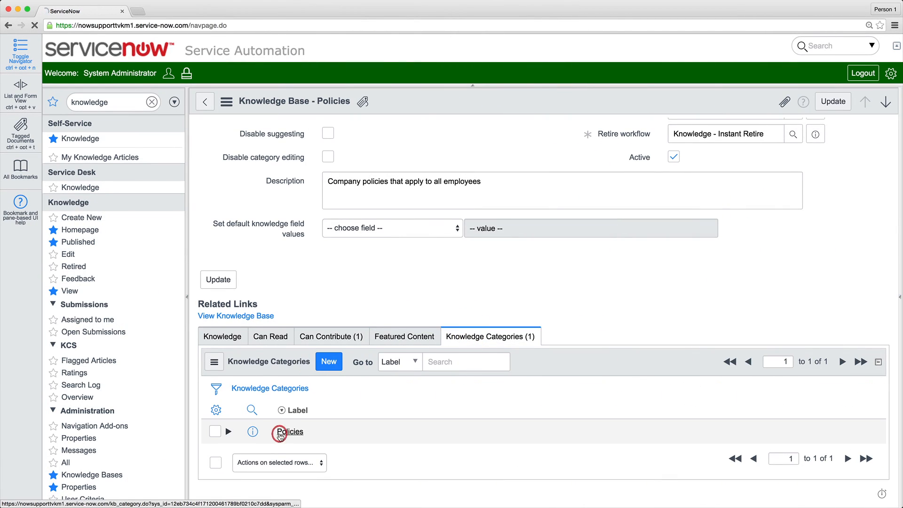
click(288, 432)
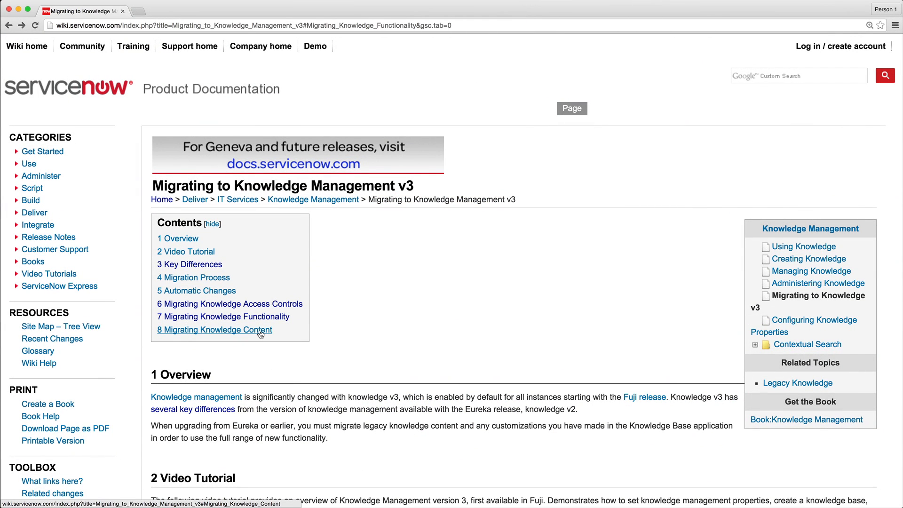
- Jump to the '8 Migrating Knowledge Content' section from the wiki's Contents box
click(213, 330)
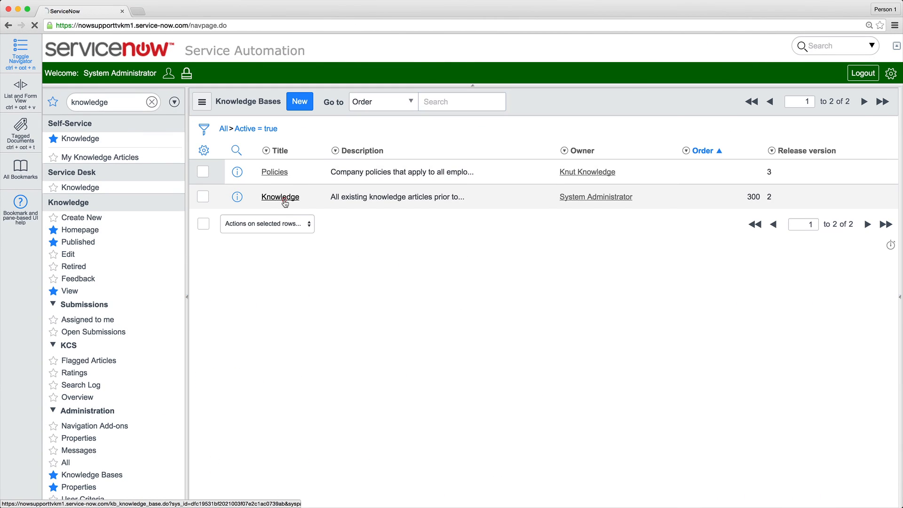
- Reassign article KB0010004 (Maternity/Paternity/Adoption Leave) to the Policies knowledge base with a Policies category
click(281, 197)
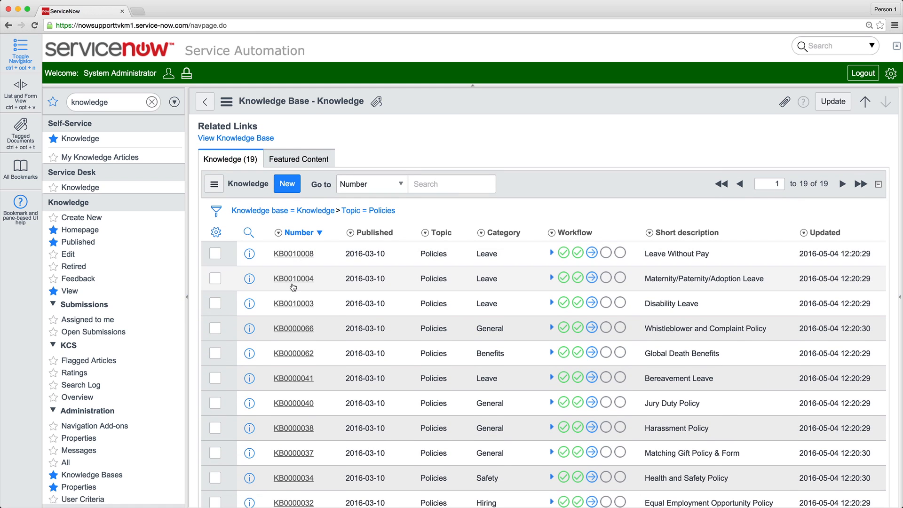
click(292, 278)
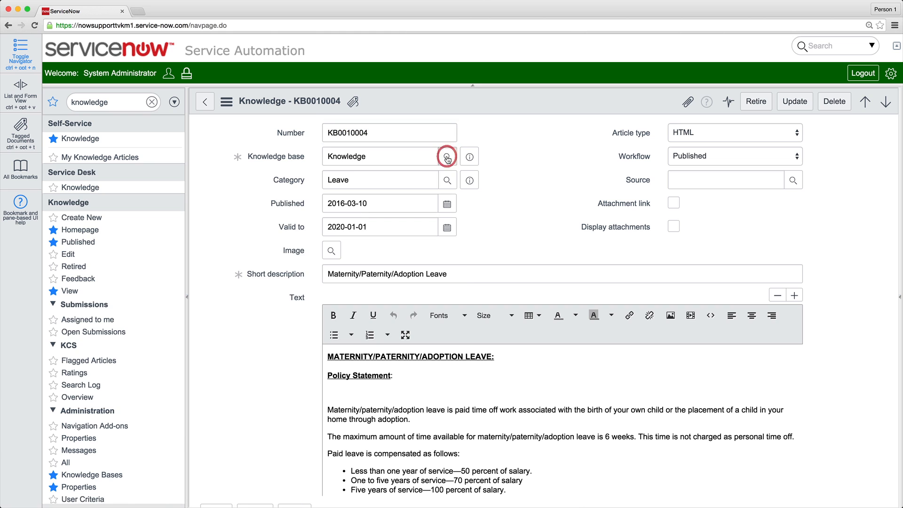
click(448, 156)
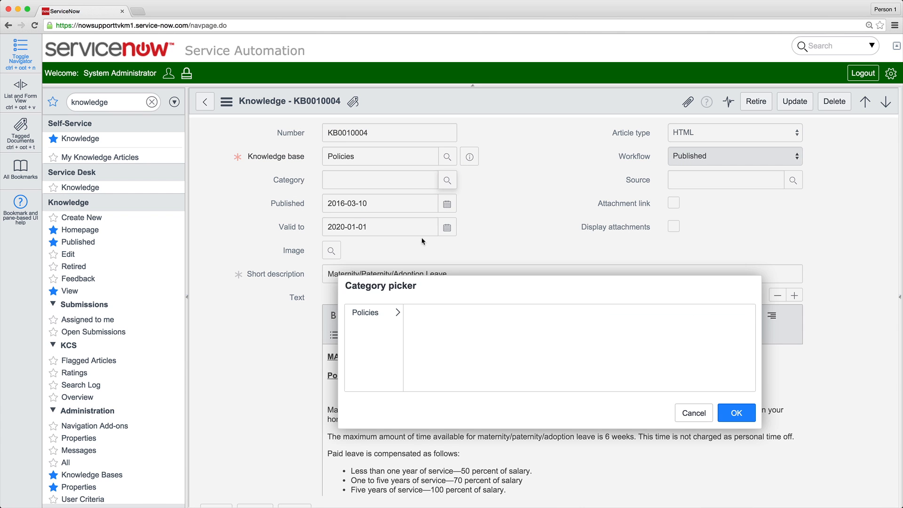
click(736, 412)
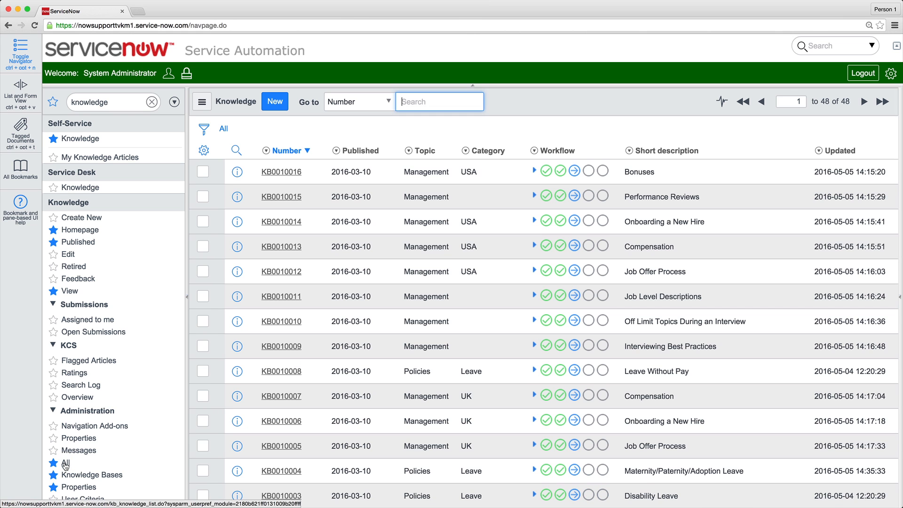
- Set the Knowledge list control's edit type to 'Save immediately (cell edit mode)' and update it
click(266, 150)
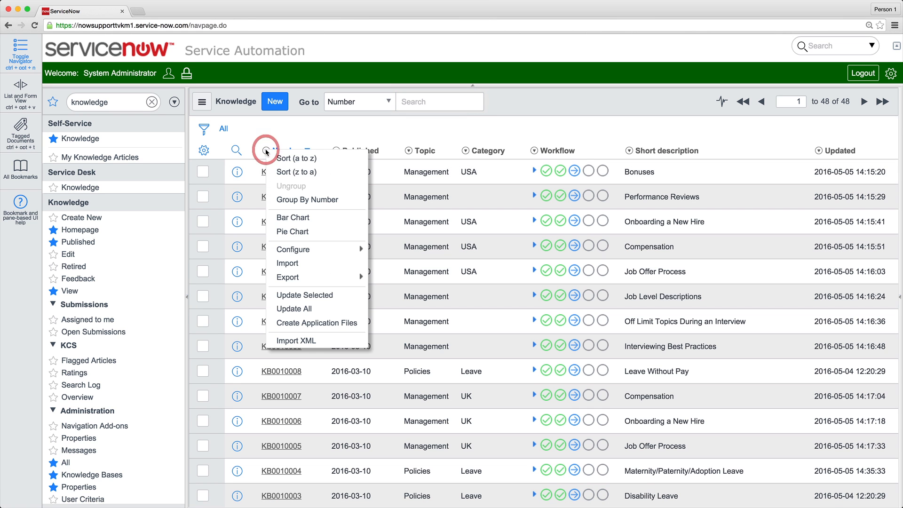
mouse_move(294, 249)
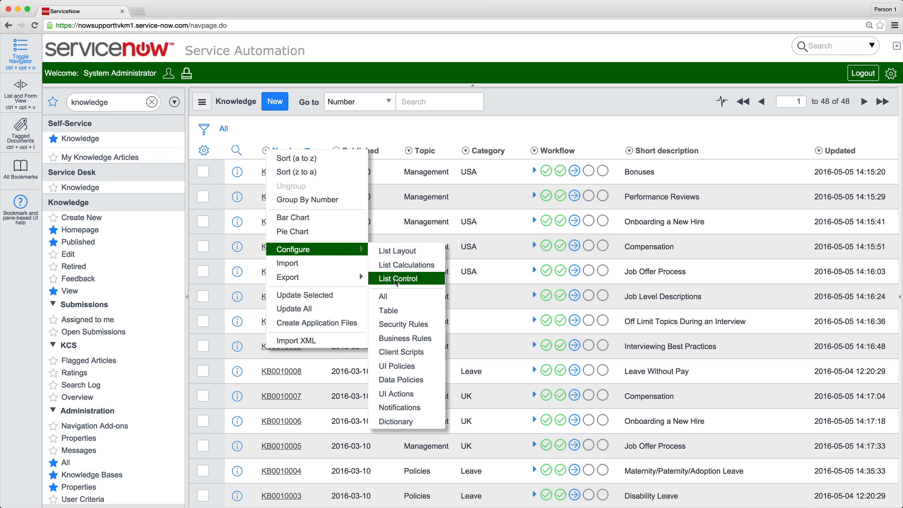
click(397, 278)
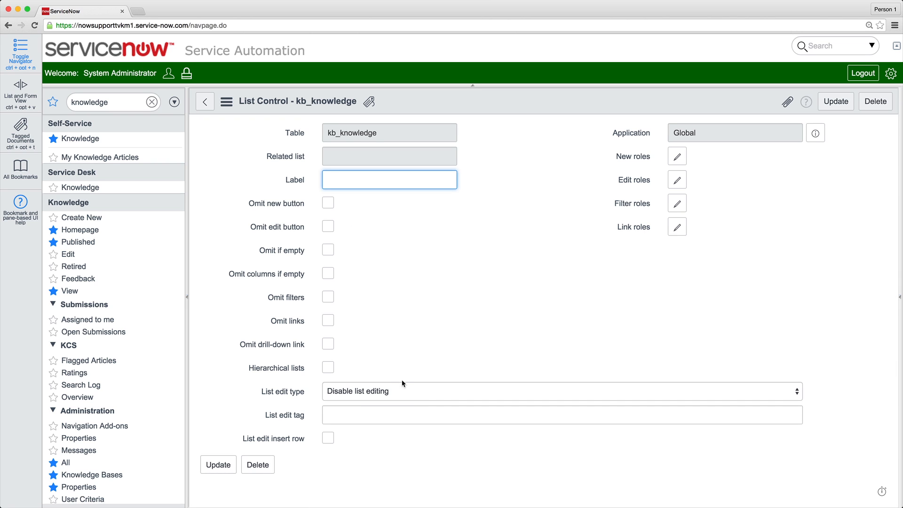
click(562, 391)
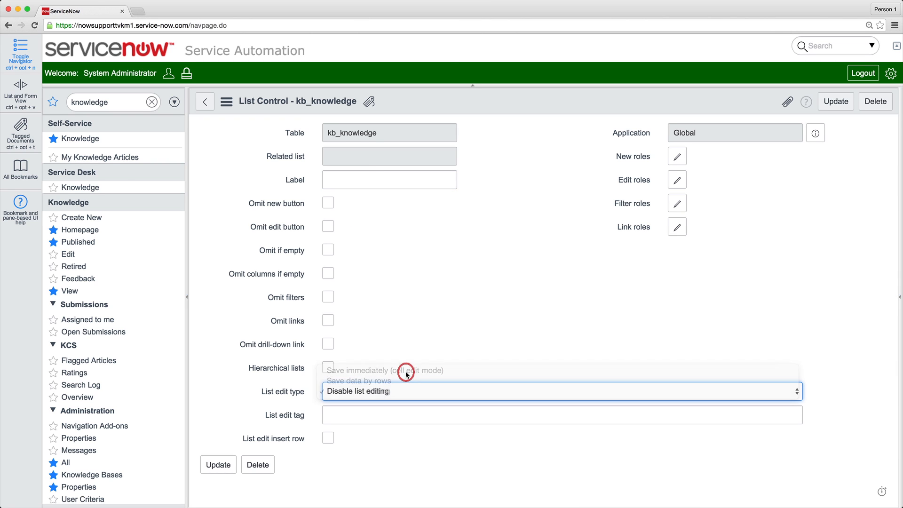
click(384, 371)
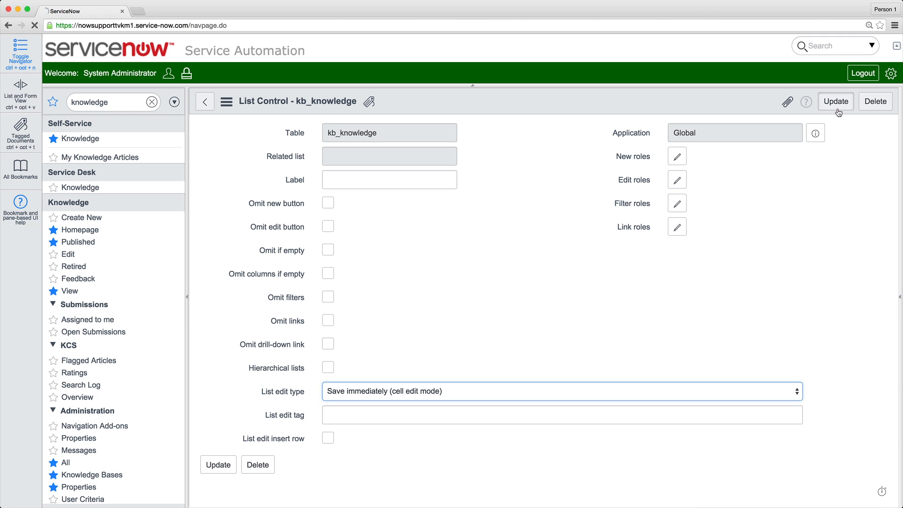
click(834, 101)
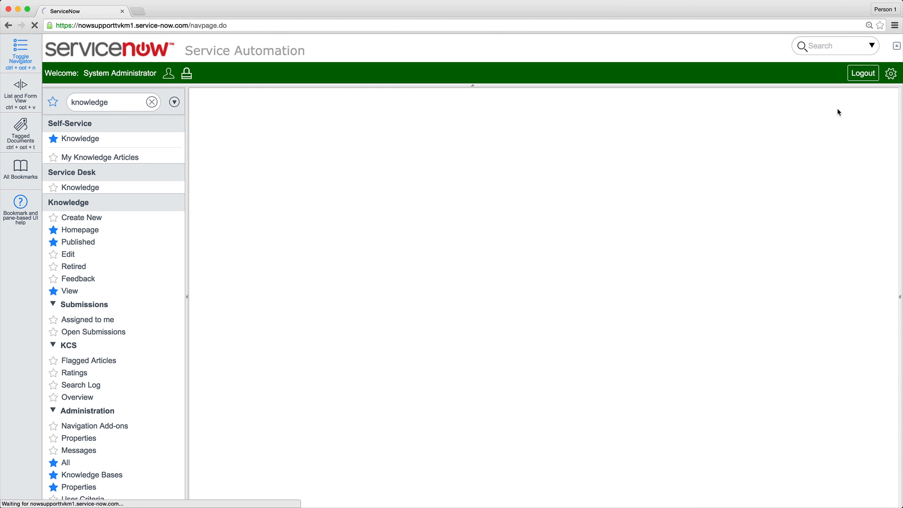
- Bulk-set the Knowledge base column of the 18 legacy articles to Policies
click(80, 138)
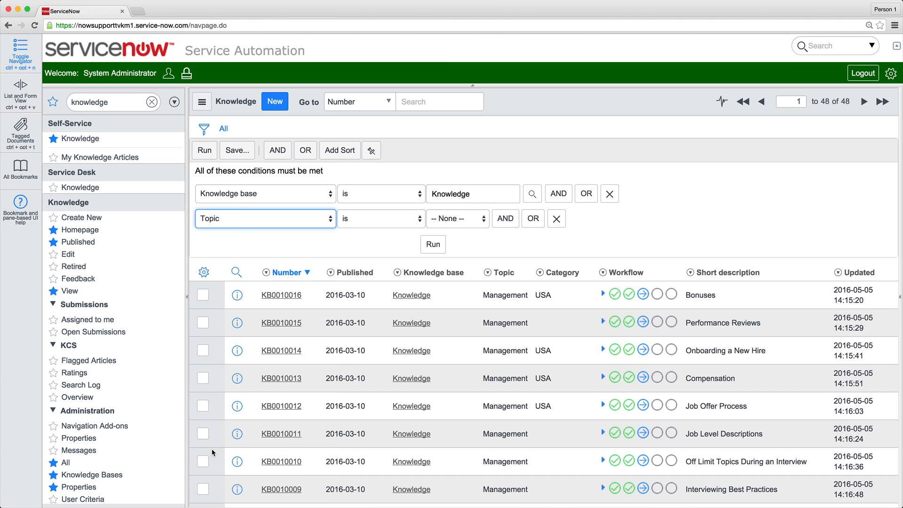
click(433, 245)
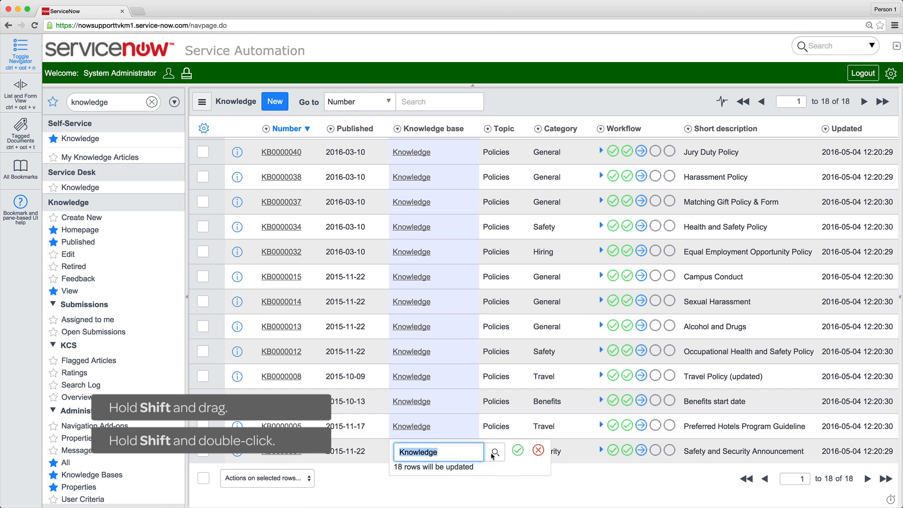
text(Policies)
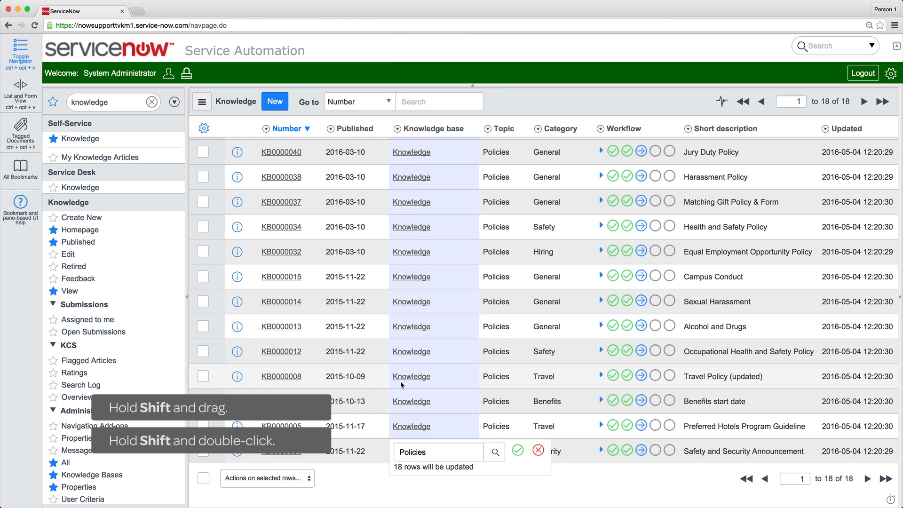
- Verify the Policies knowledge base now holds 19 articles
click(93, 474)
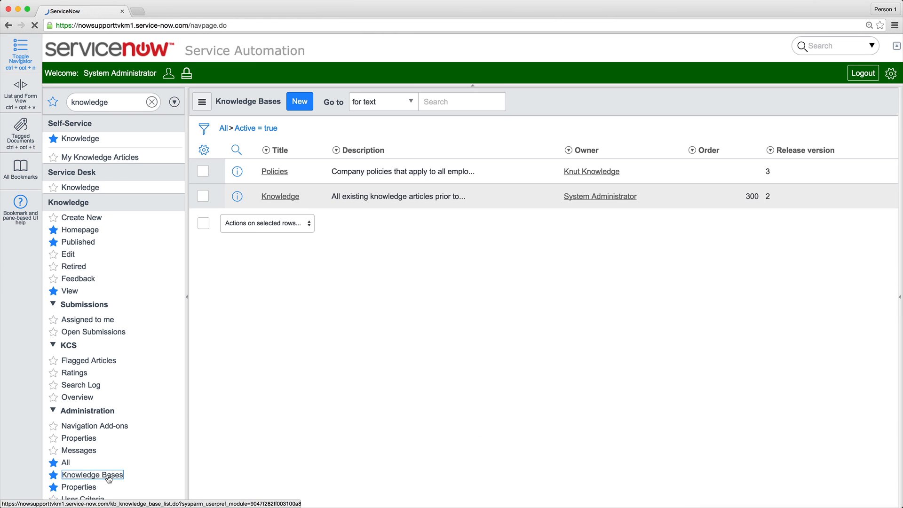
click(274, 171)
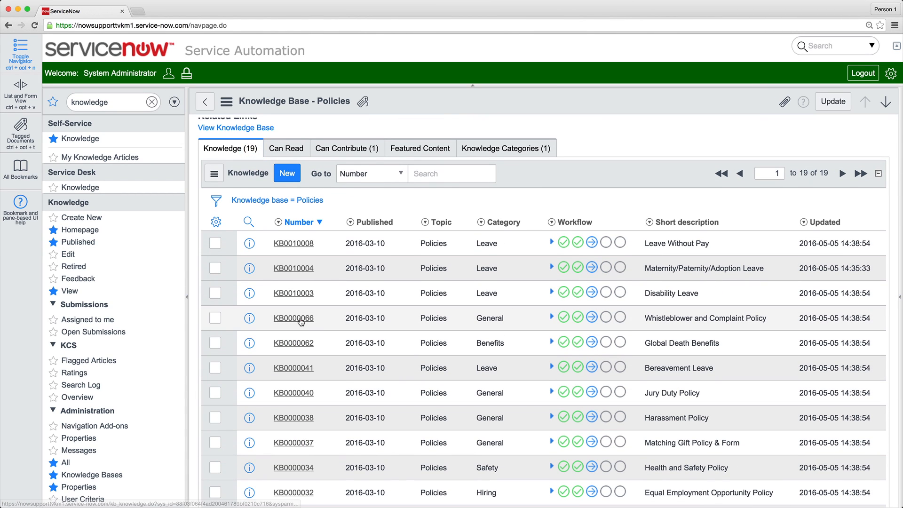
click(294, 318)
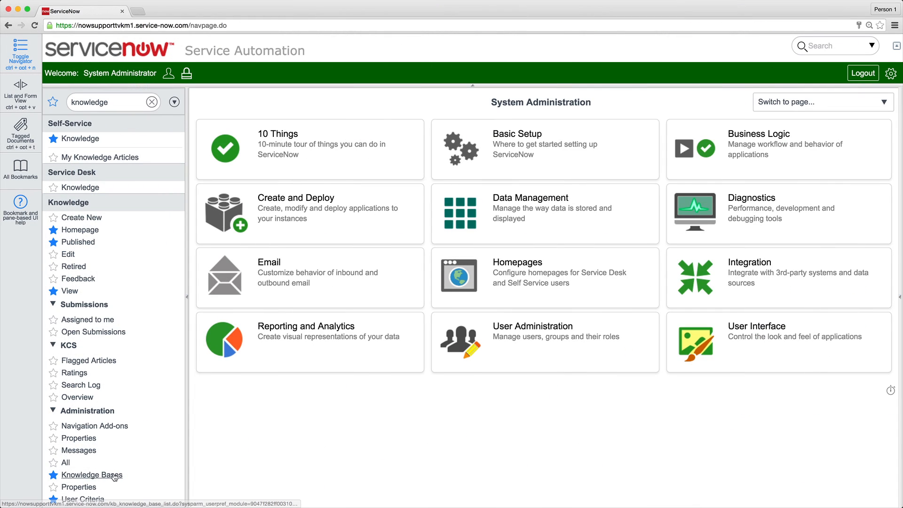
- List the six active knowledge bases and select the legacy Knowledge record
click(91, 474)
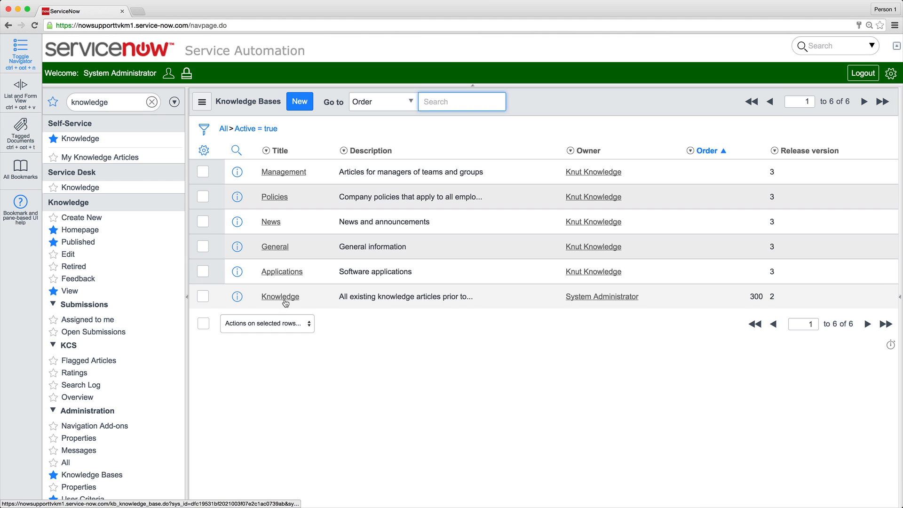
click(280, 296)
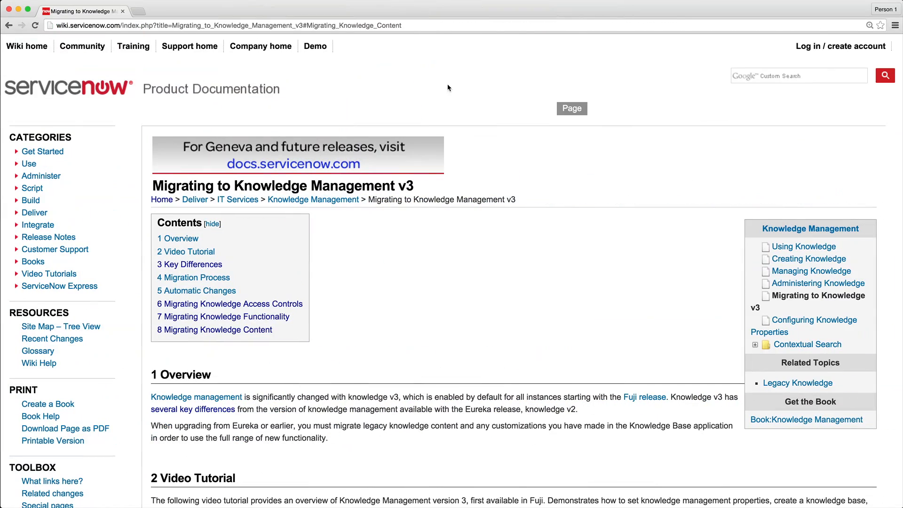
- Read the '7.1 Replace Modules' tables under Migrating Knowledge Functionality in the wiki guide
click(222, 316)
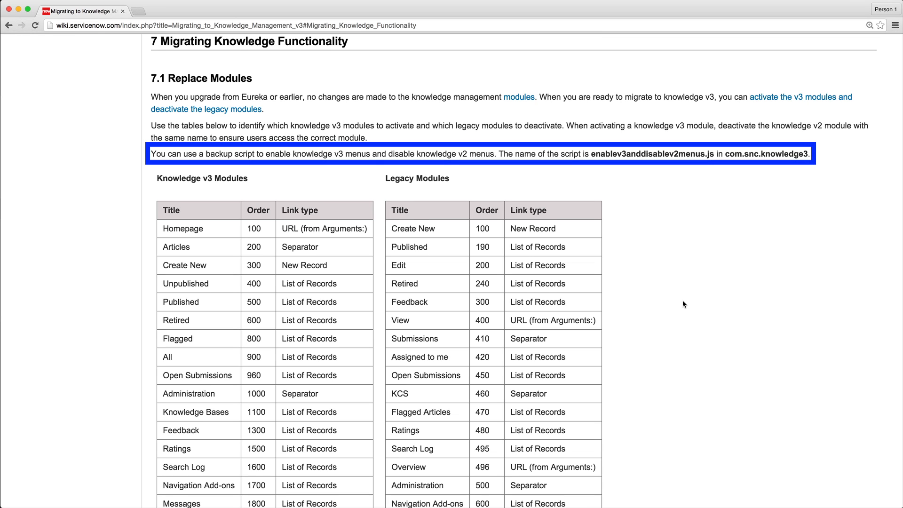
scroll(down, 3)
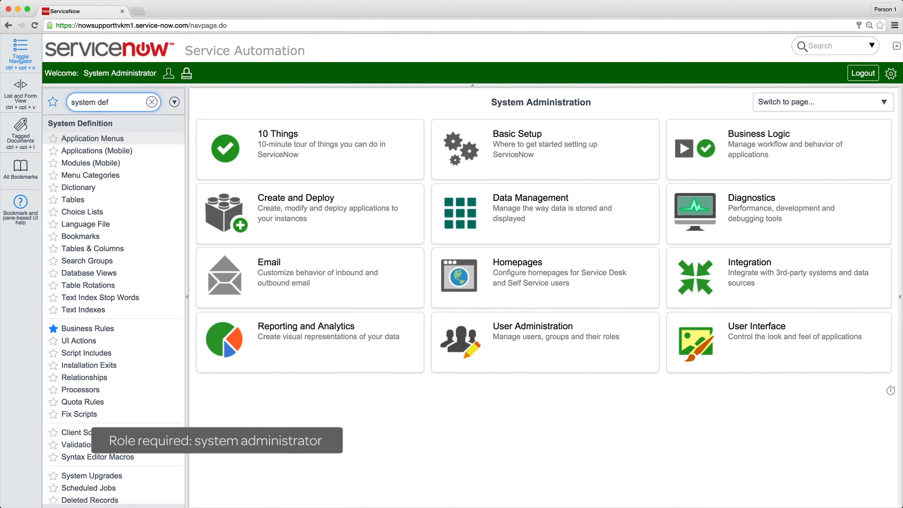
- Filter Application Menus by Title '*know' and open the Knowledge menu record with its 42 modules
click(93, 138)
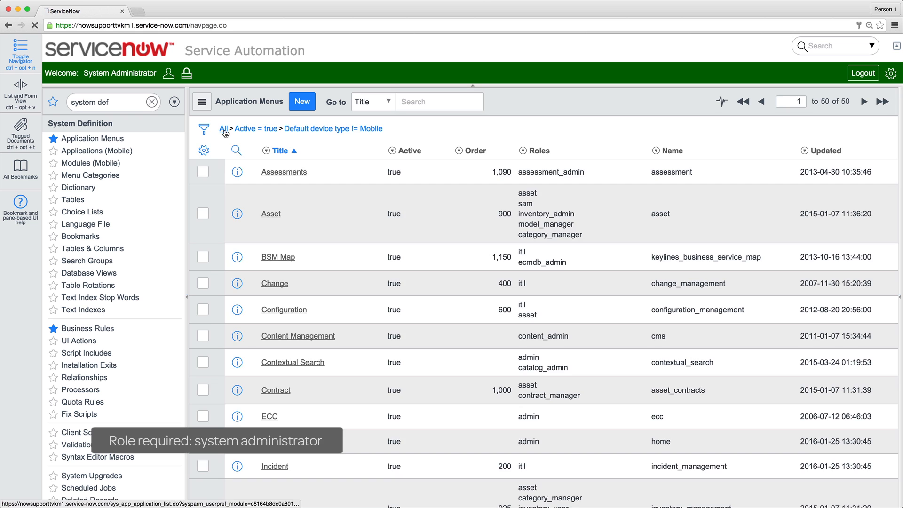
text(*knowledge)
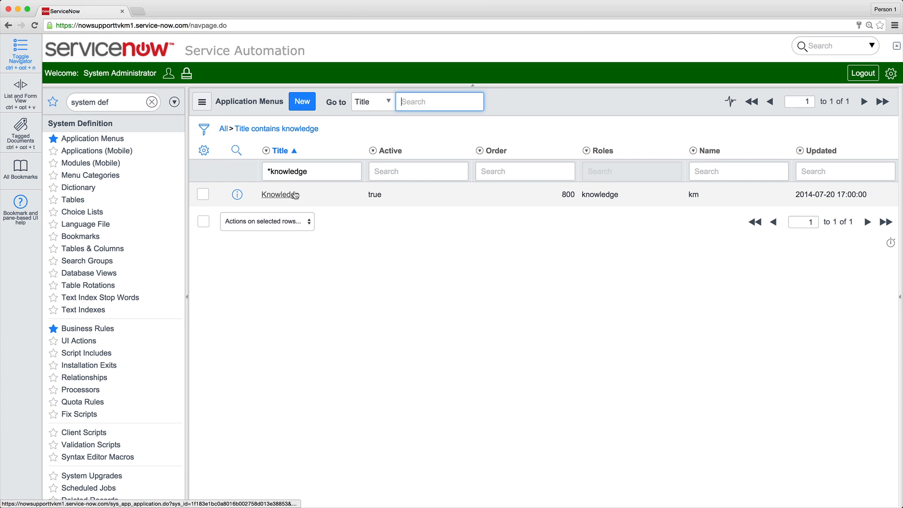
click(278, 194)
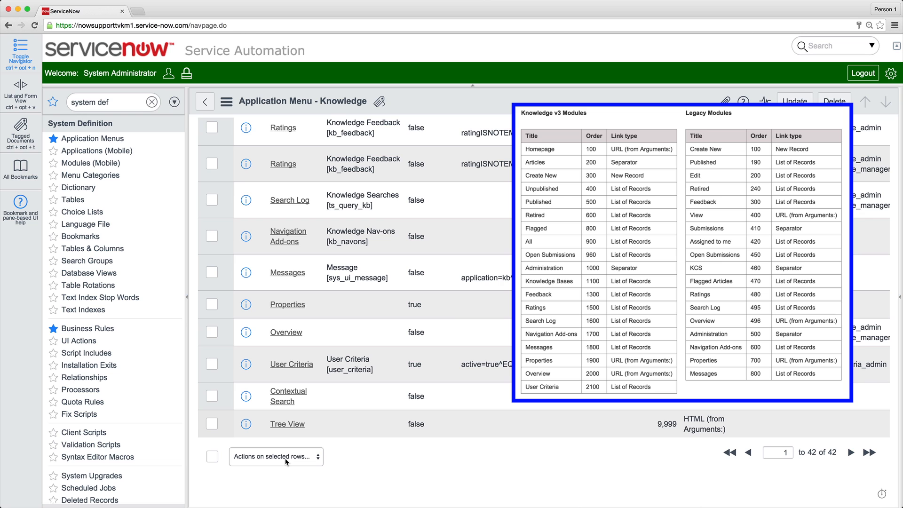
mouse_move(315, 457)
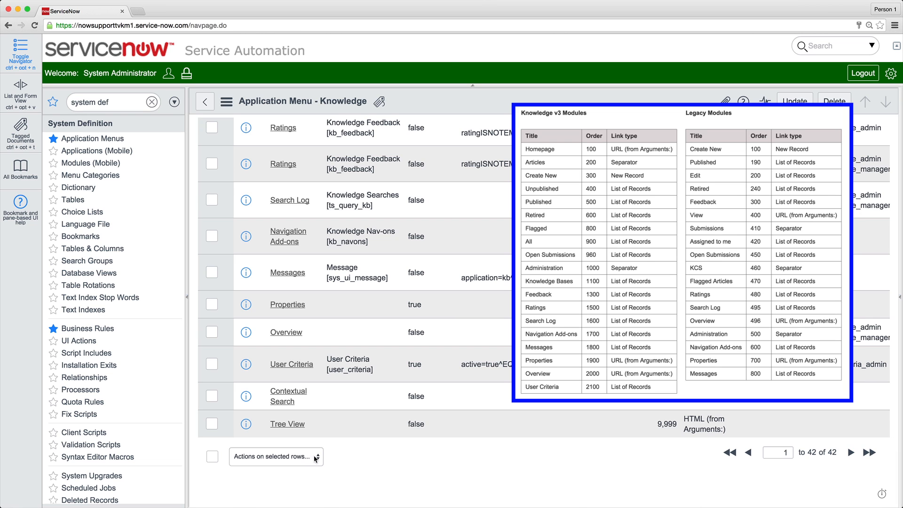
- Select the Knowledge menu's modules and change their active state so legacy ones go inactive and v3 ones active
click(276, 455)
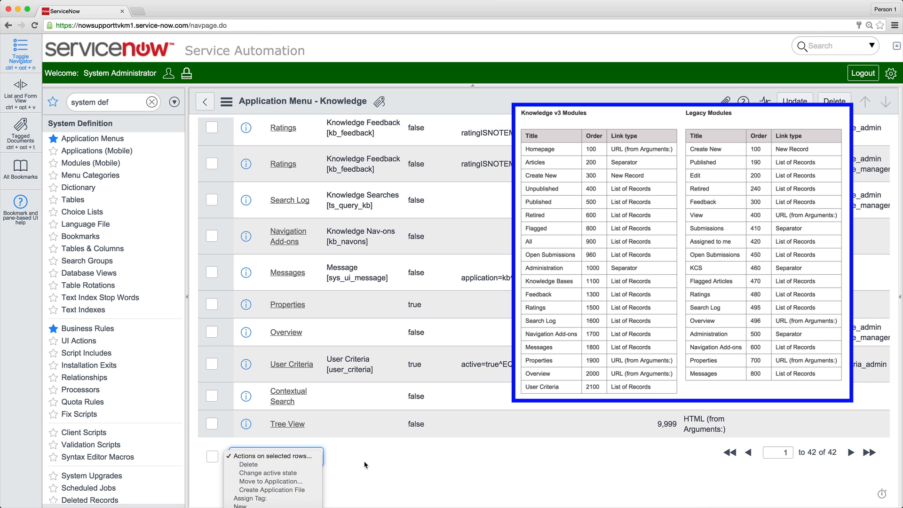
click(212, 456)
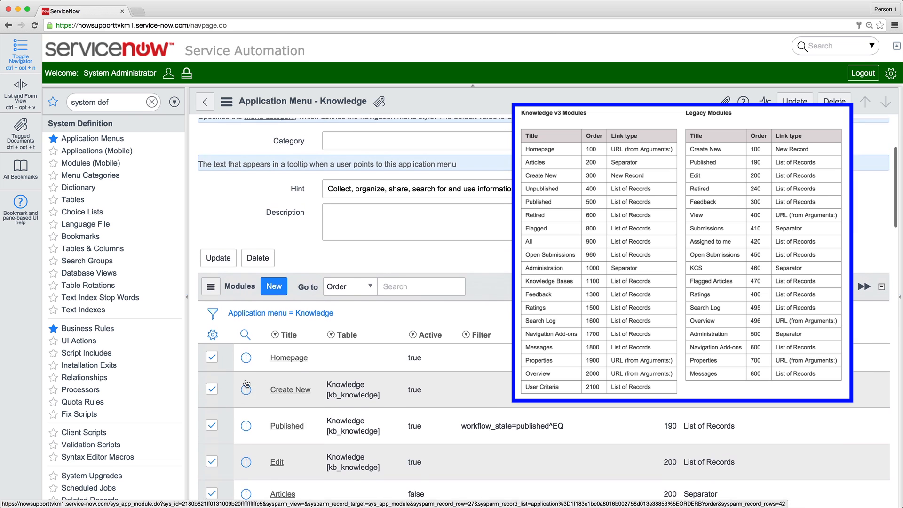
scroll(down, 3)
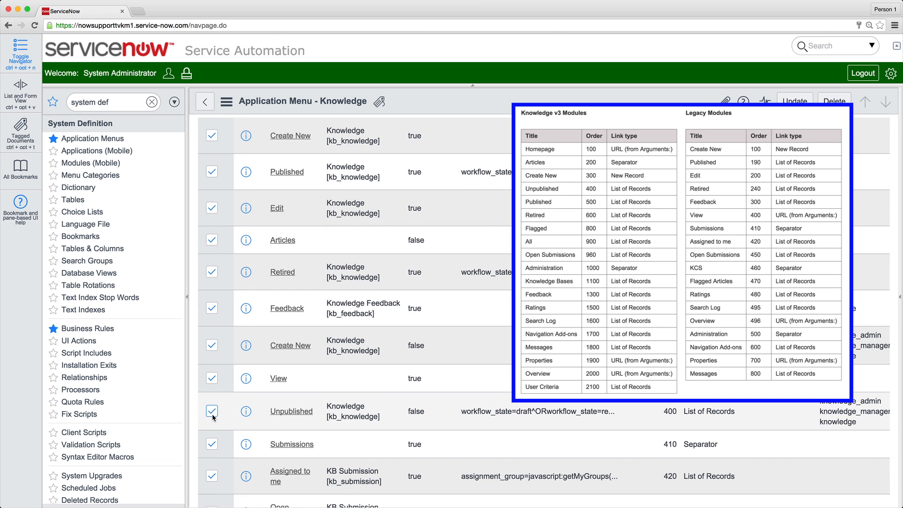
scroll(down, 3)
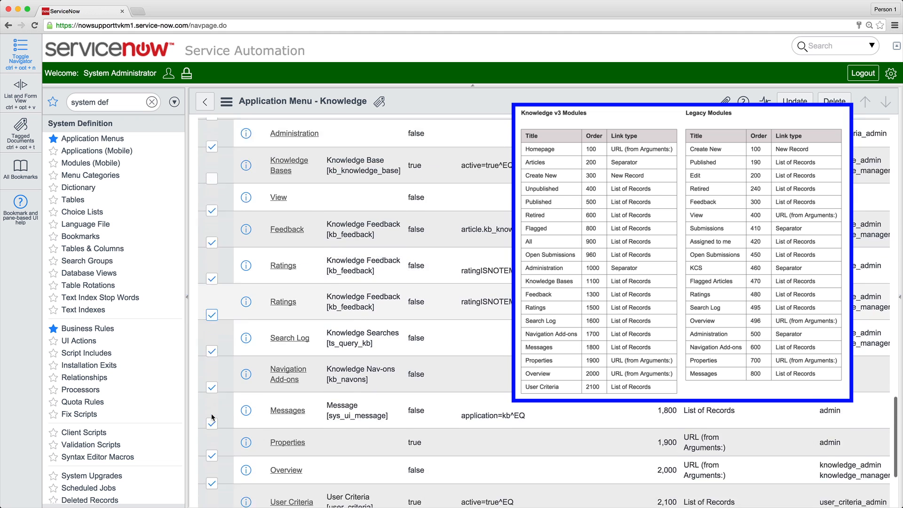
scroll(down, 3)
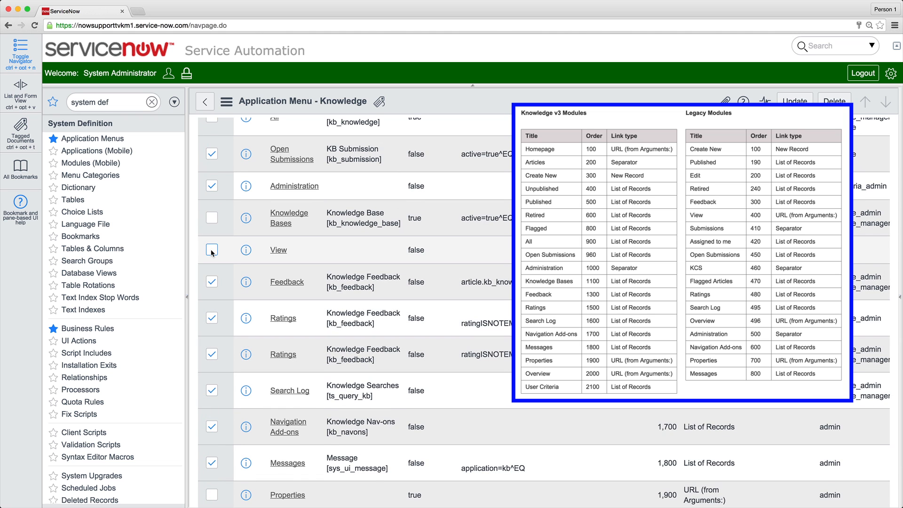
scroll(down, 3)
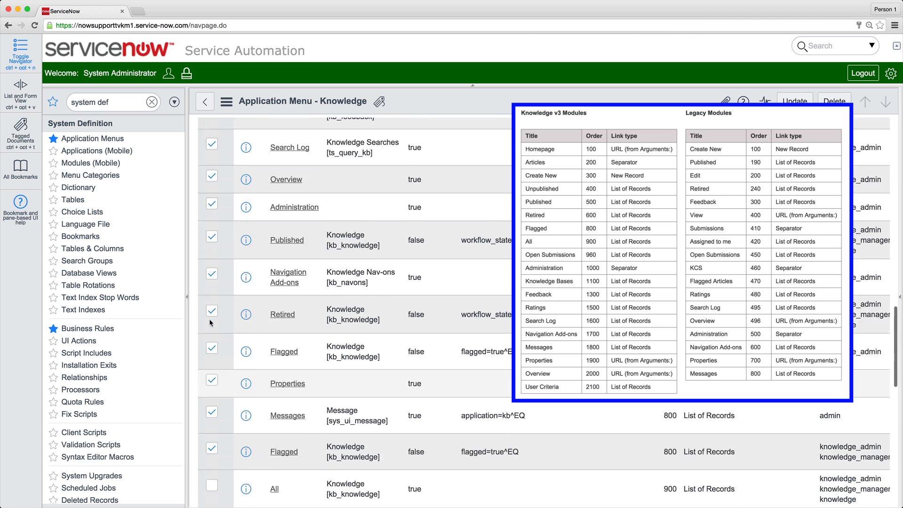
scroll(down, 3)
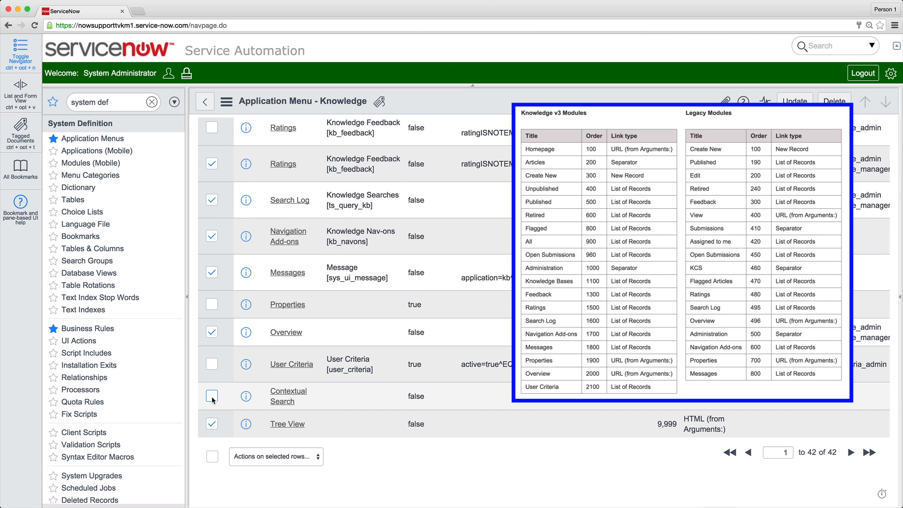
click(275, 455)
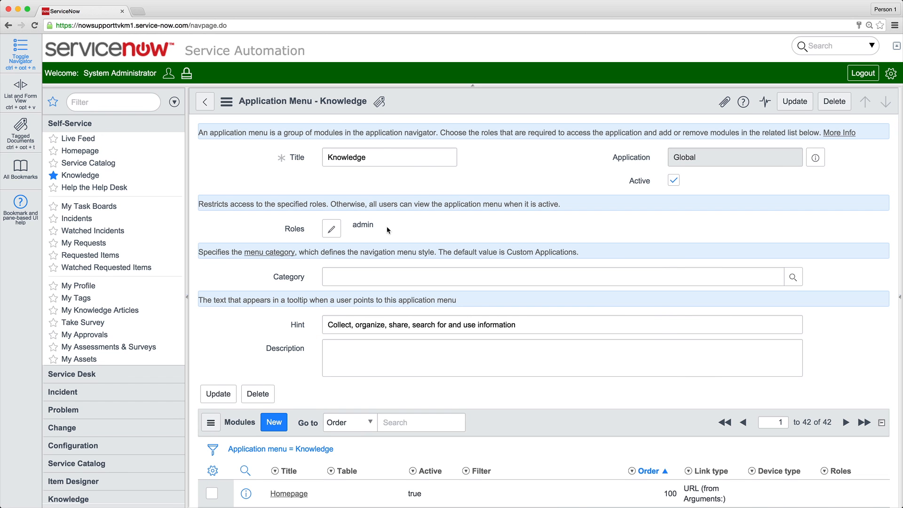
- Replace admin with knowledge as the Knowledge menu's required role
click(331, 228)
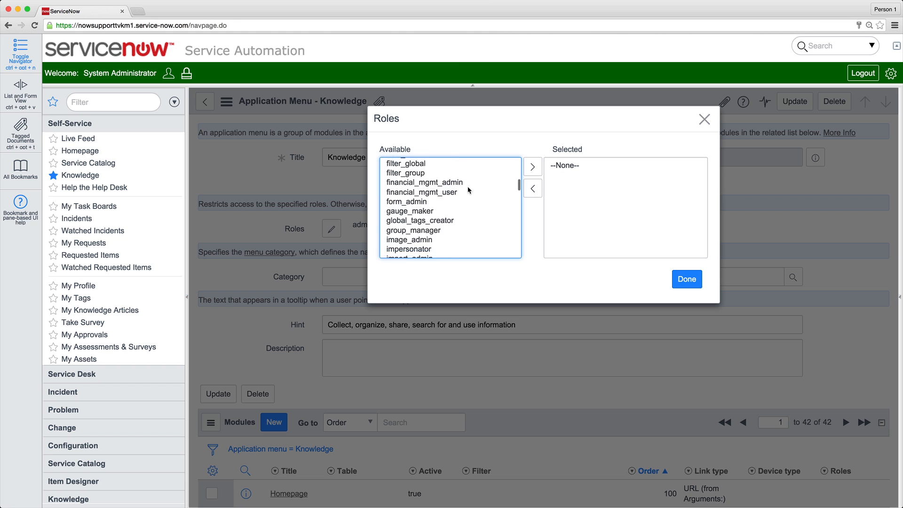
scroll(down, 3)
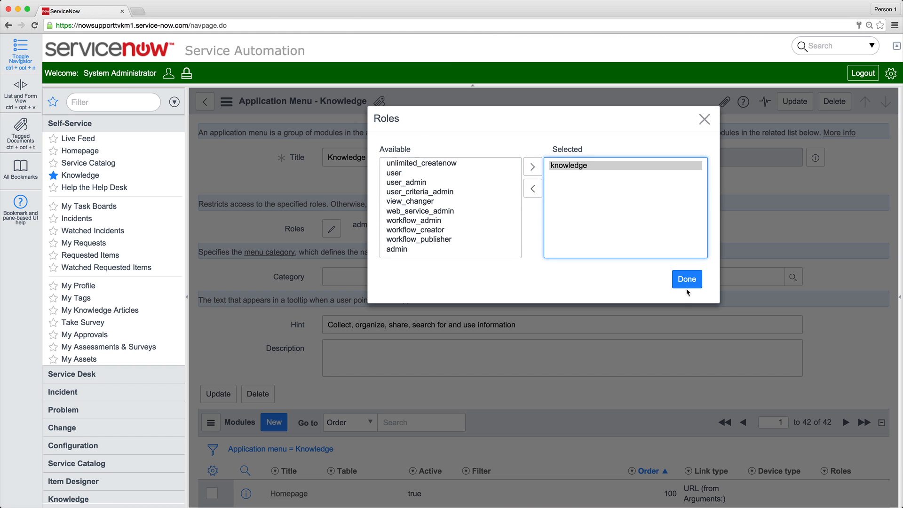
click(687, 279)
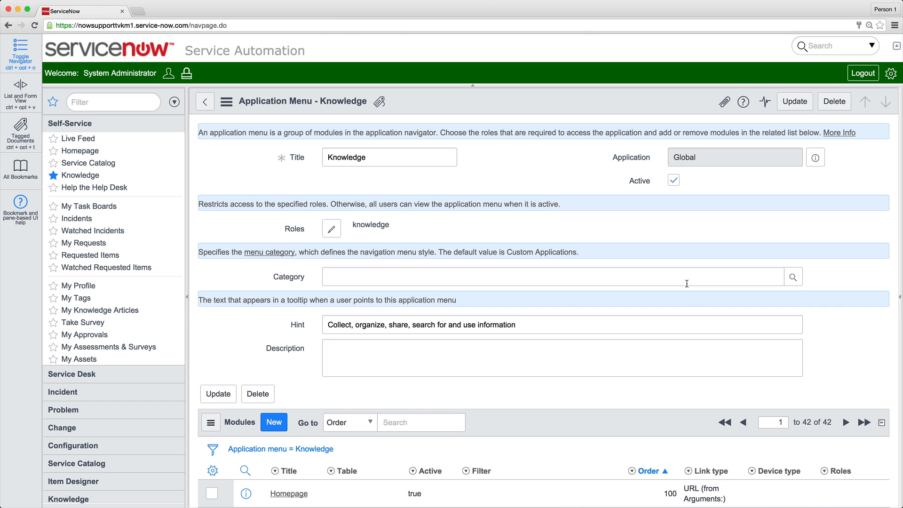
text(knowledge)
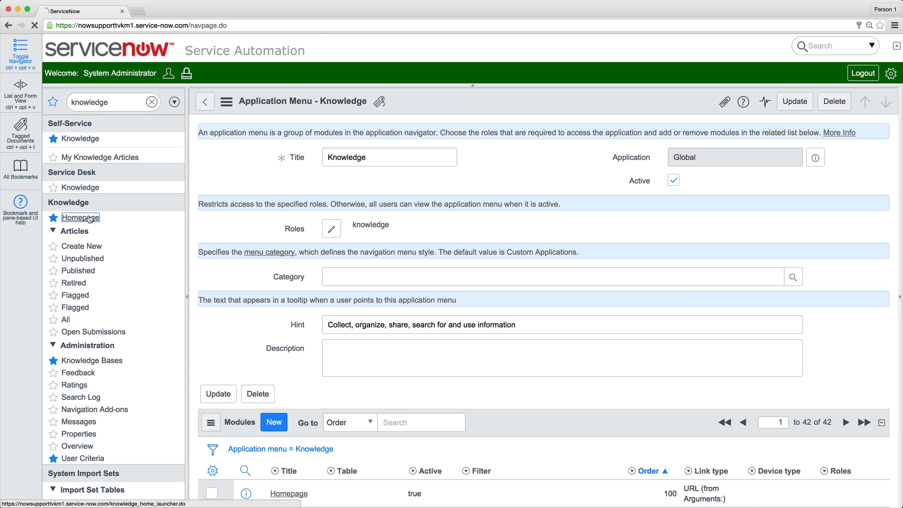
- Search the Policies articles for 'leave' from the v3 Knowledge homepage, listing four leave articles
click(81, 217)
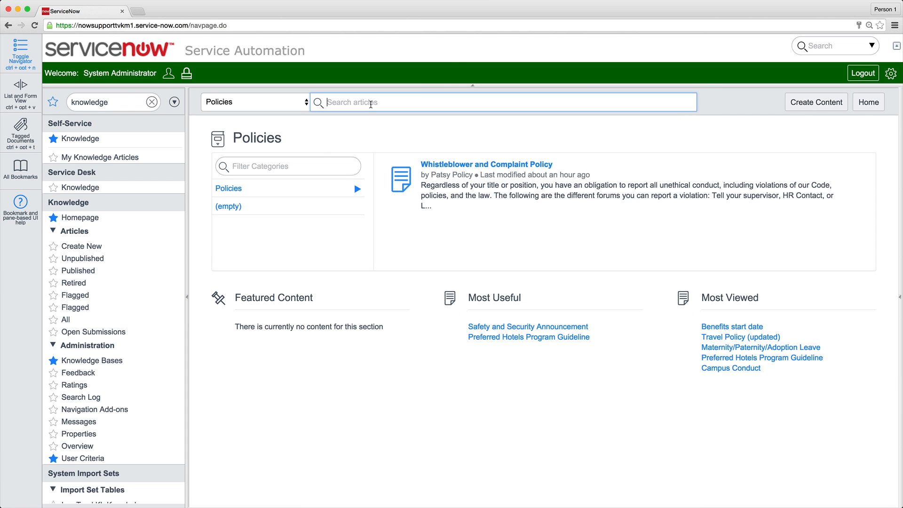
text(leave)
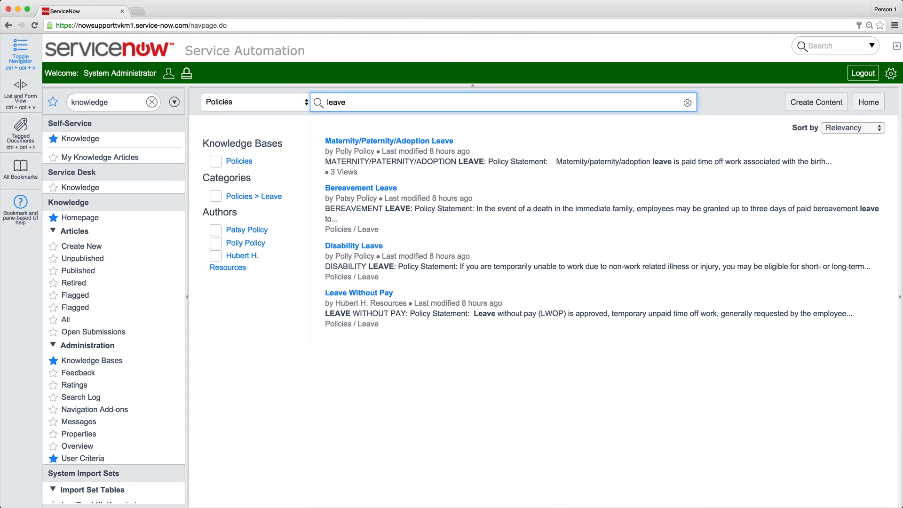